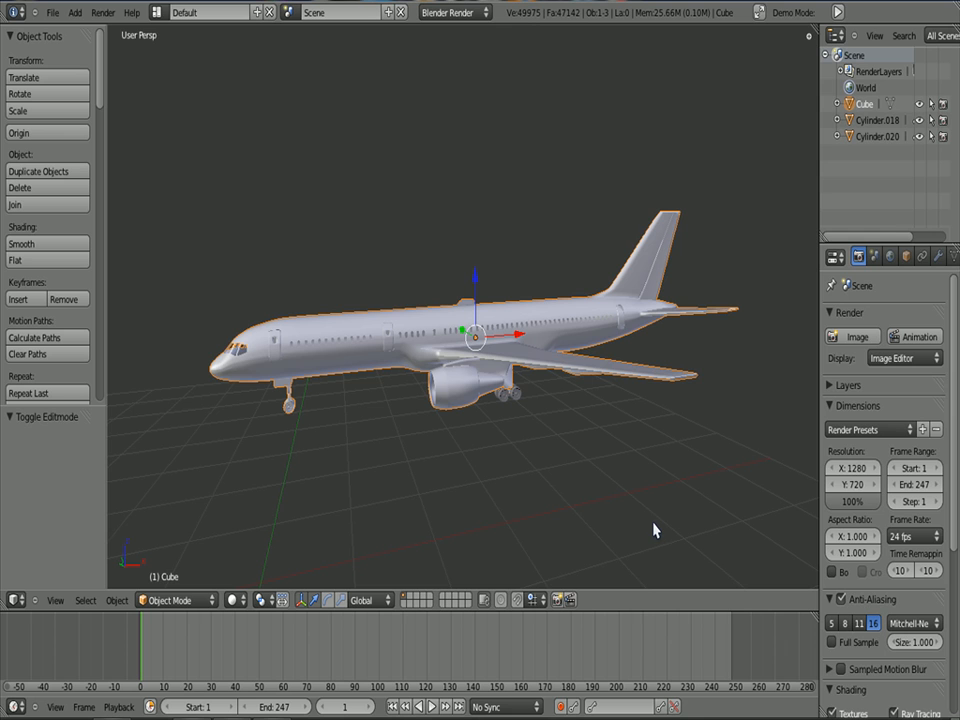
mouse_move(668, 504)
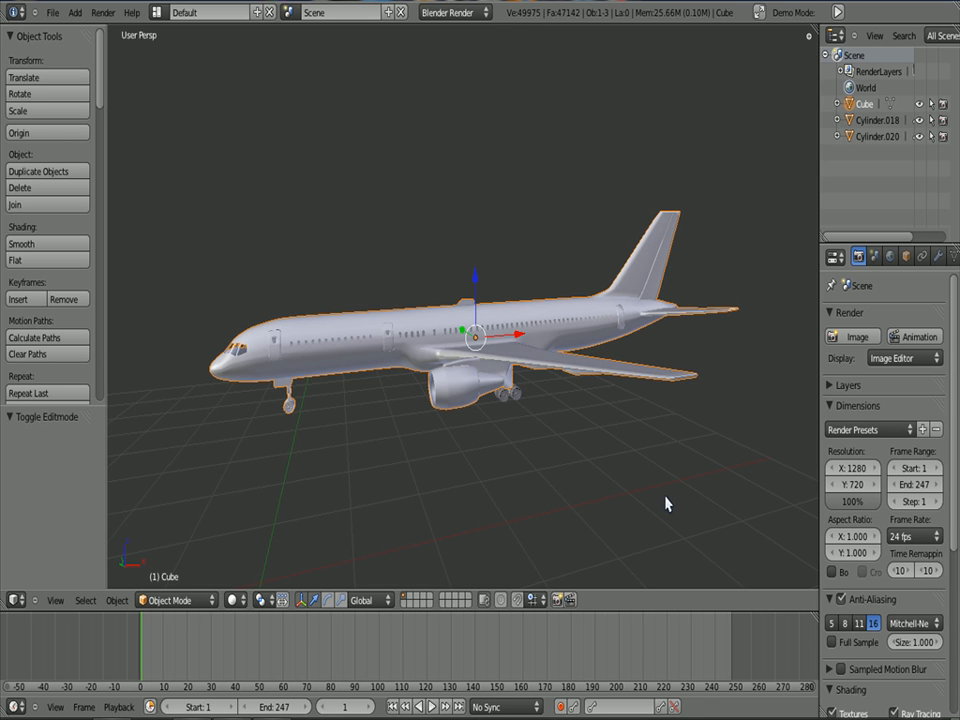
mouse_move(644, 406)
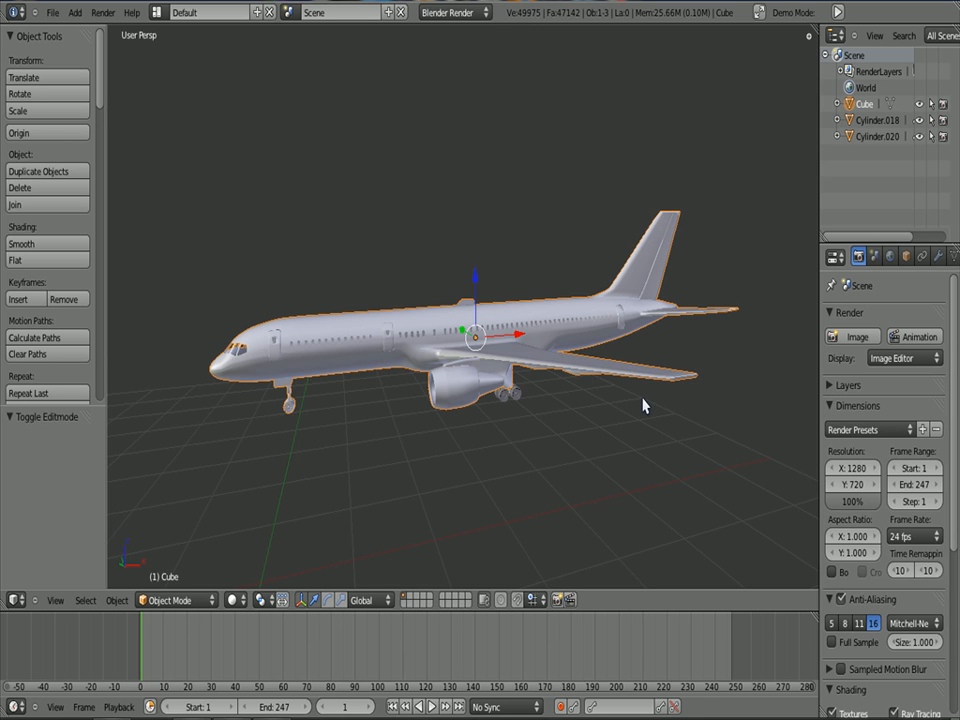
mouse_move(482, 312)
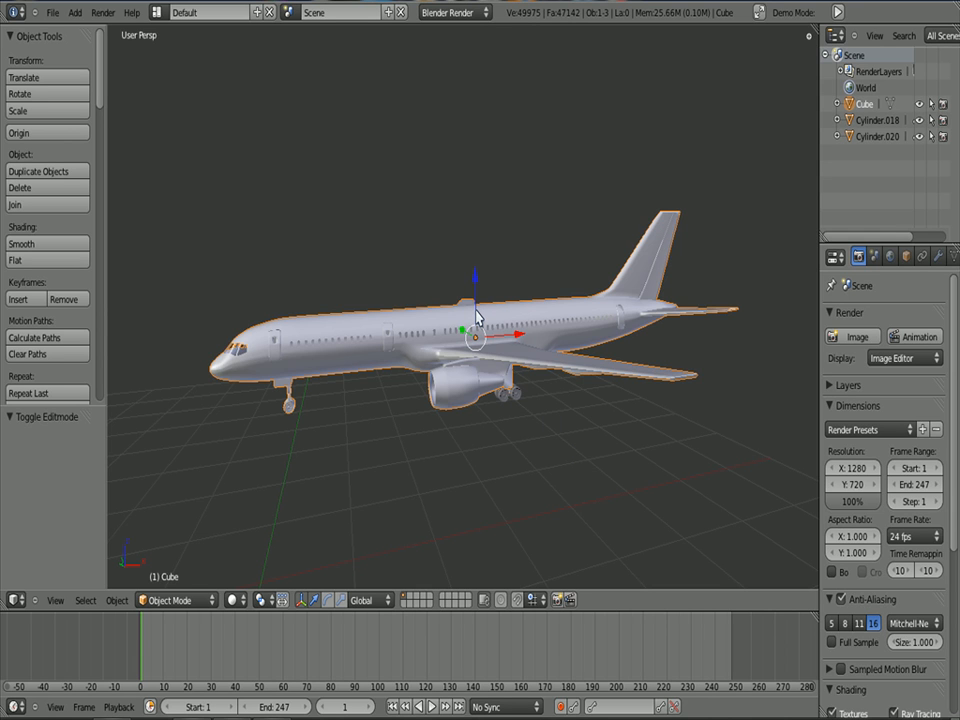
mouse_move(462, 318)
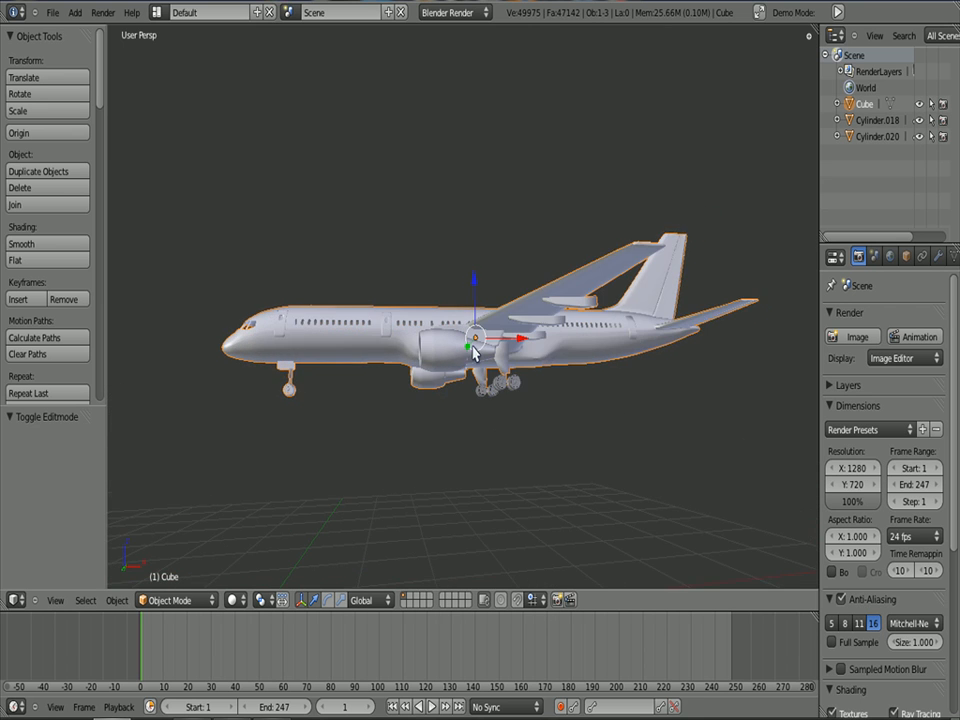
Navigate the Blueprints Database to Modern Airplanes > Boeing and go to results page 2
drag(476, 350, 480, 420)
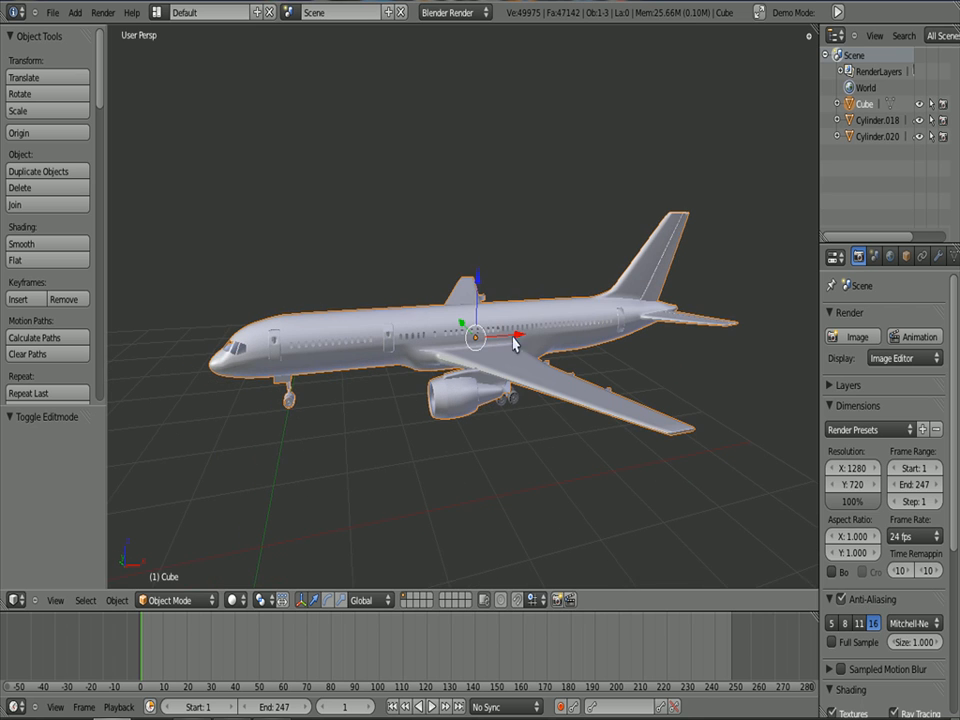
mouse_move(444, 428)
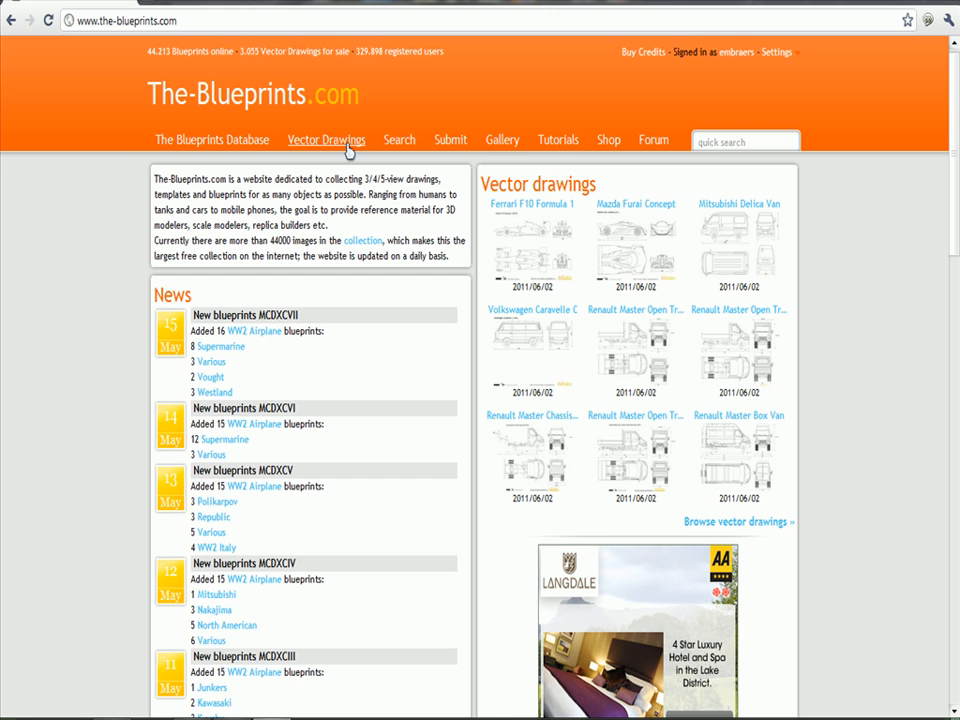
mouse_move(826, 76)
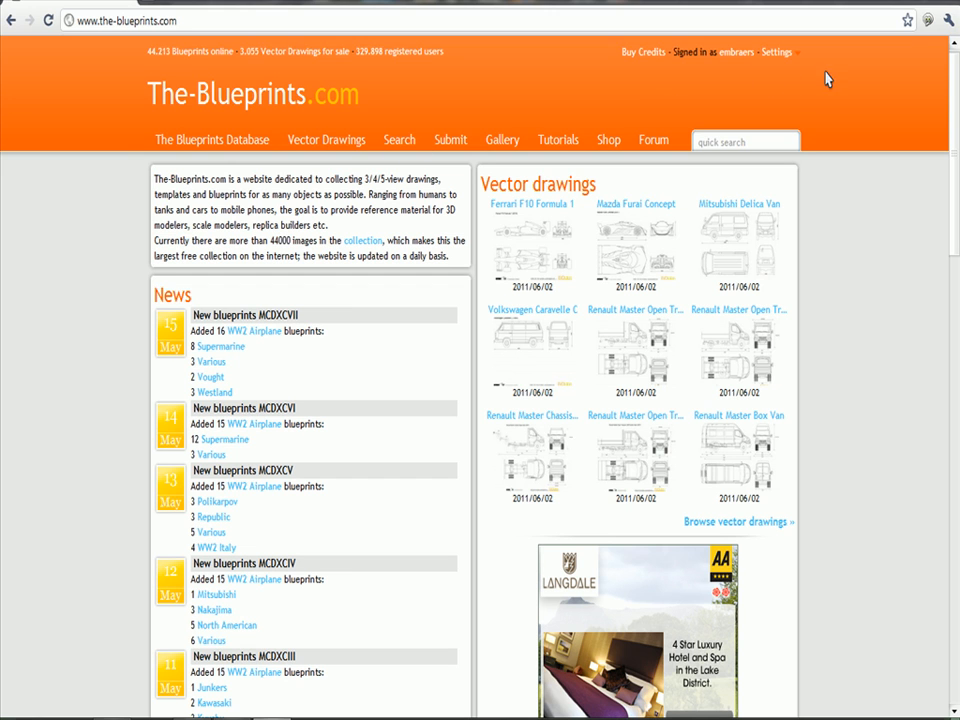
mouse_move(356, 162)
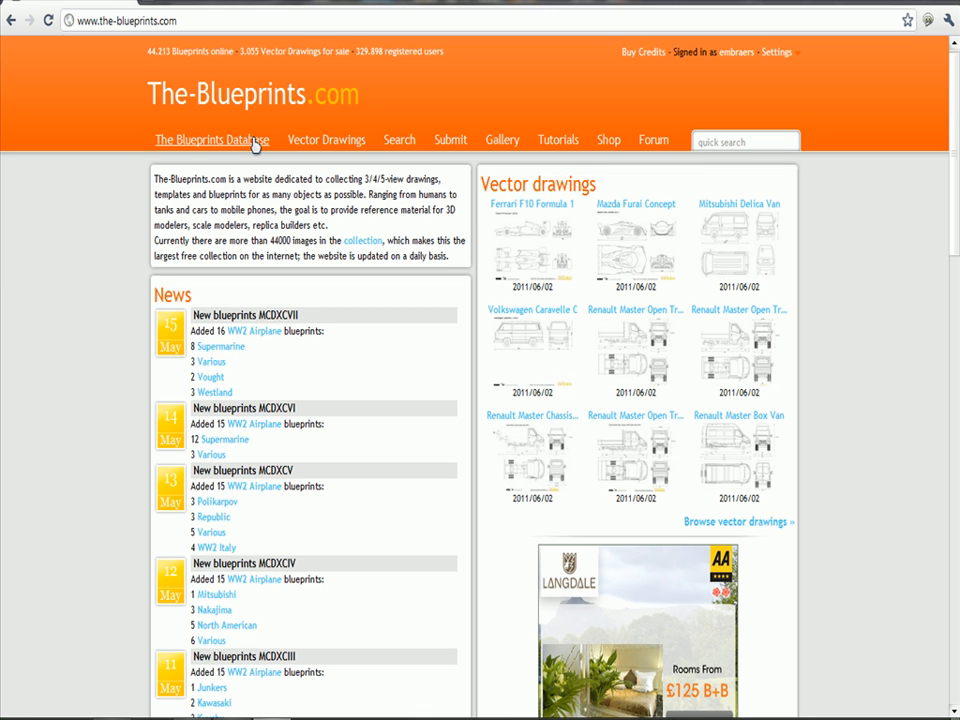
click(212, 140)
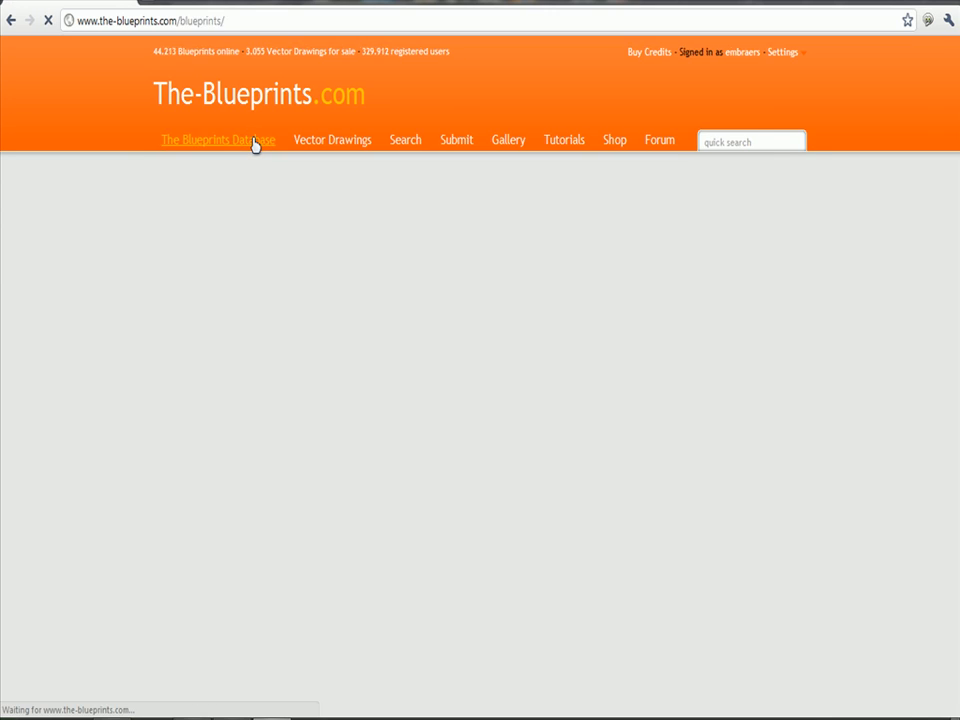
click(218, 140)
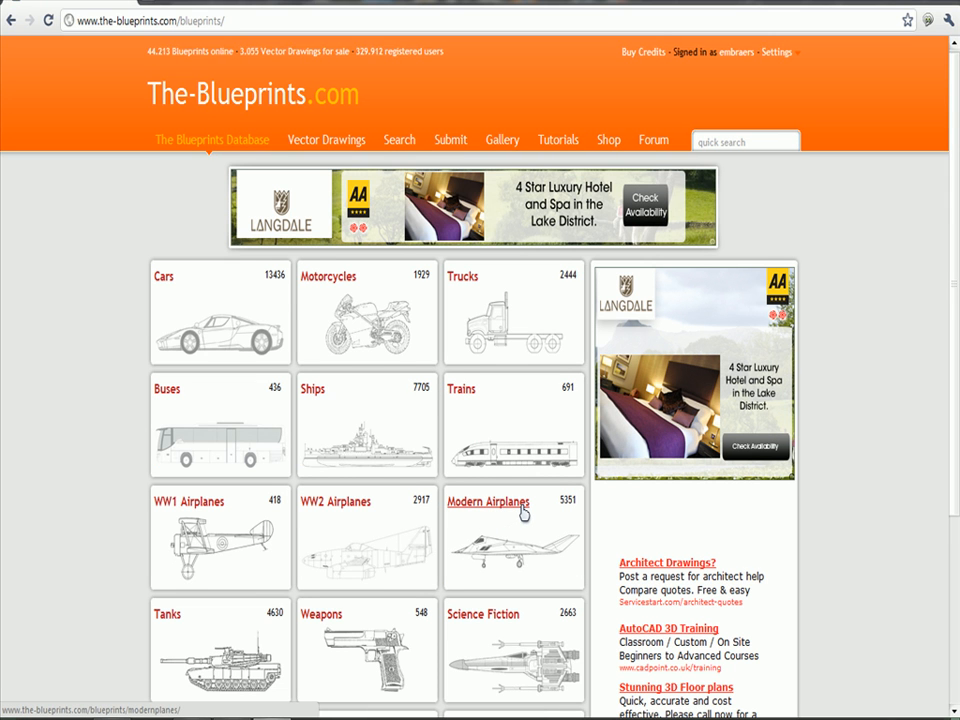
click(488, 500)
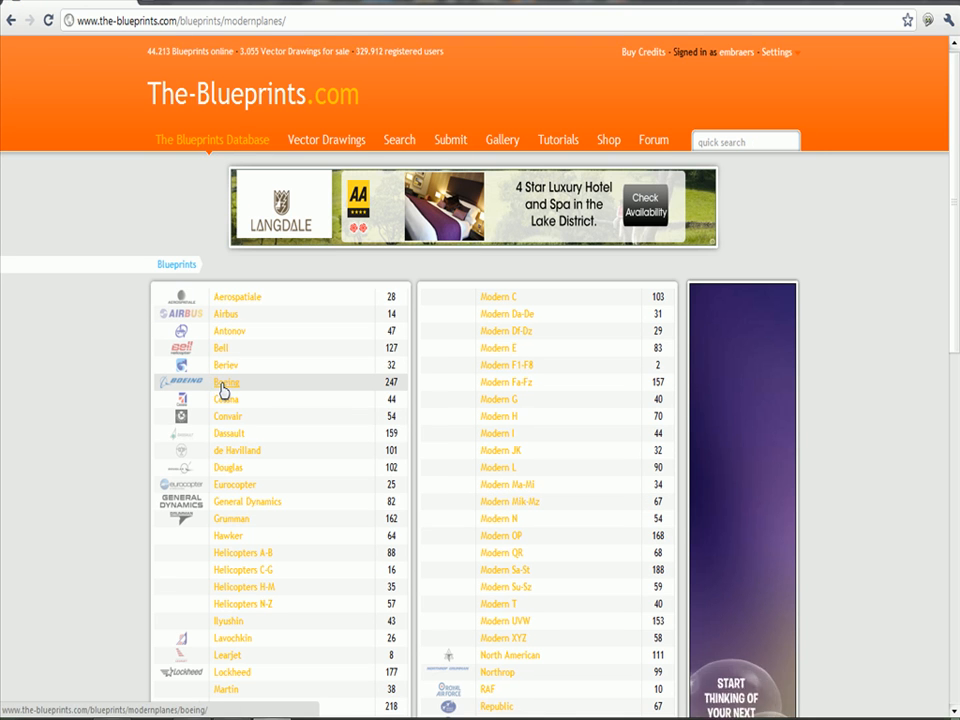
click(224, 380)
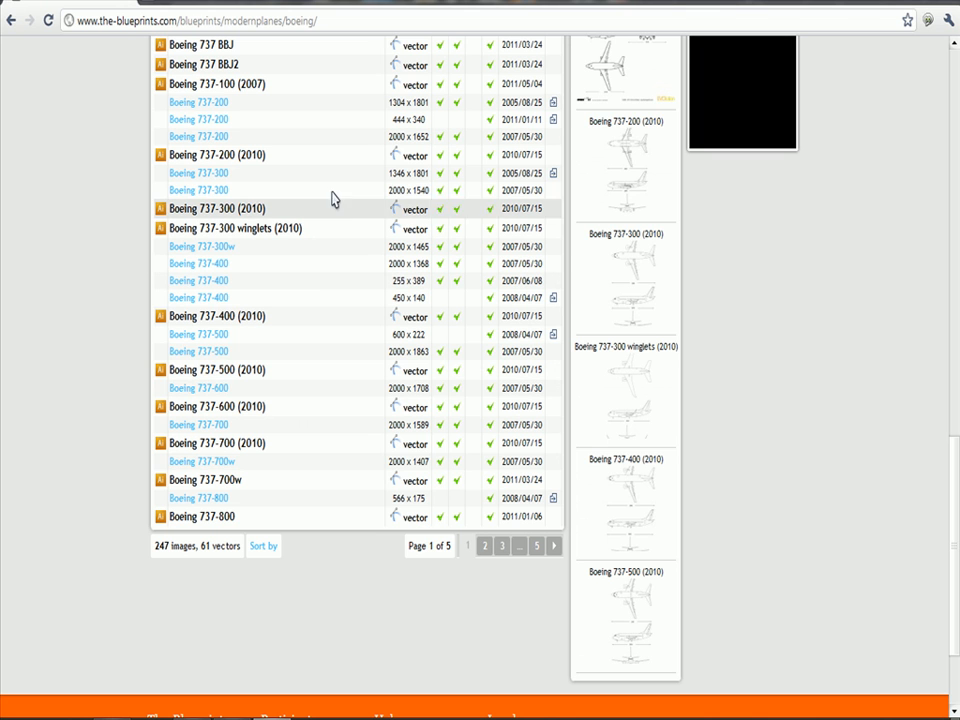
click(486, 544)
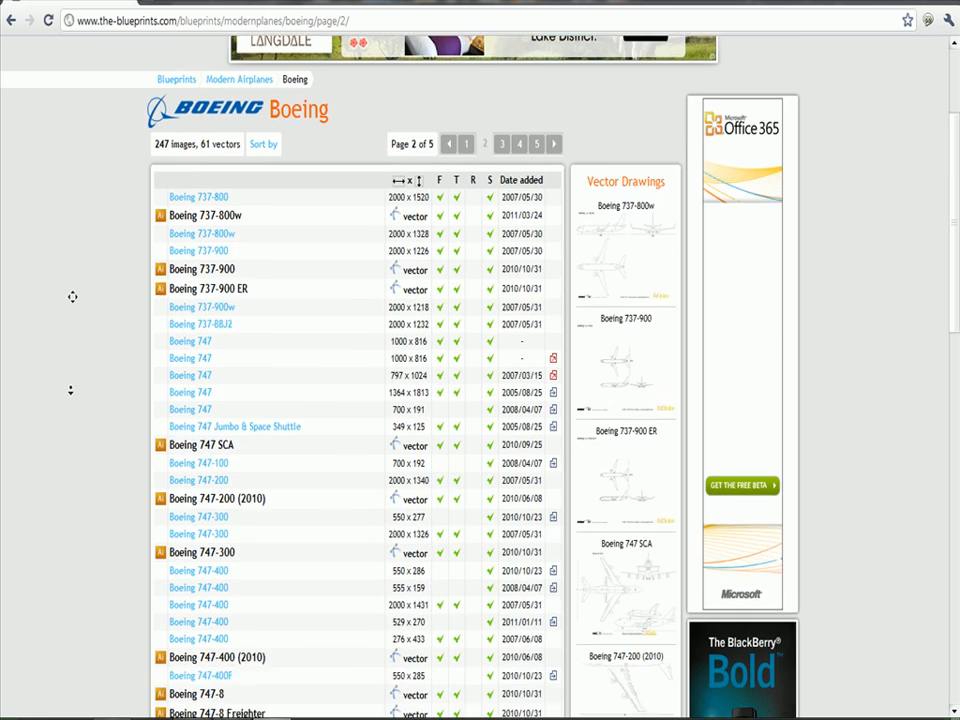
Open the Boeing 757-200 blueprint page and download its image
scroll(down, 3)
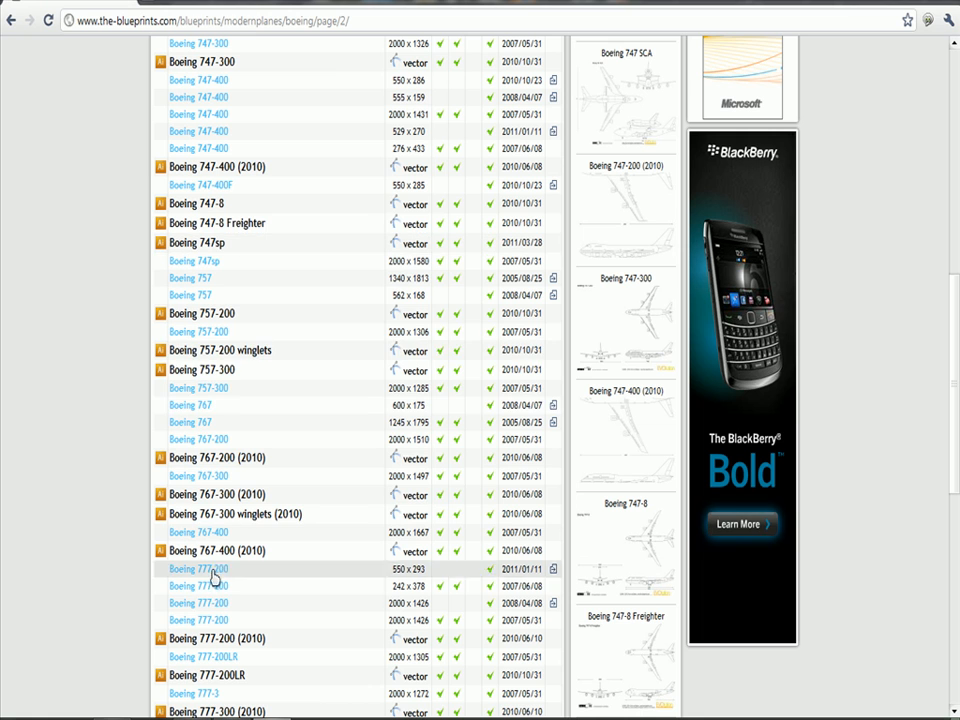
click(200, 332)
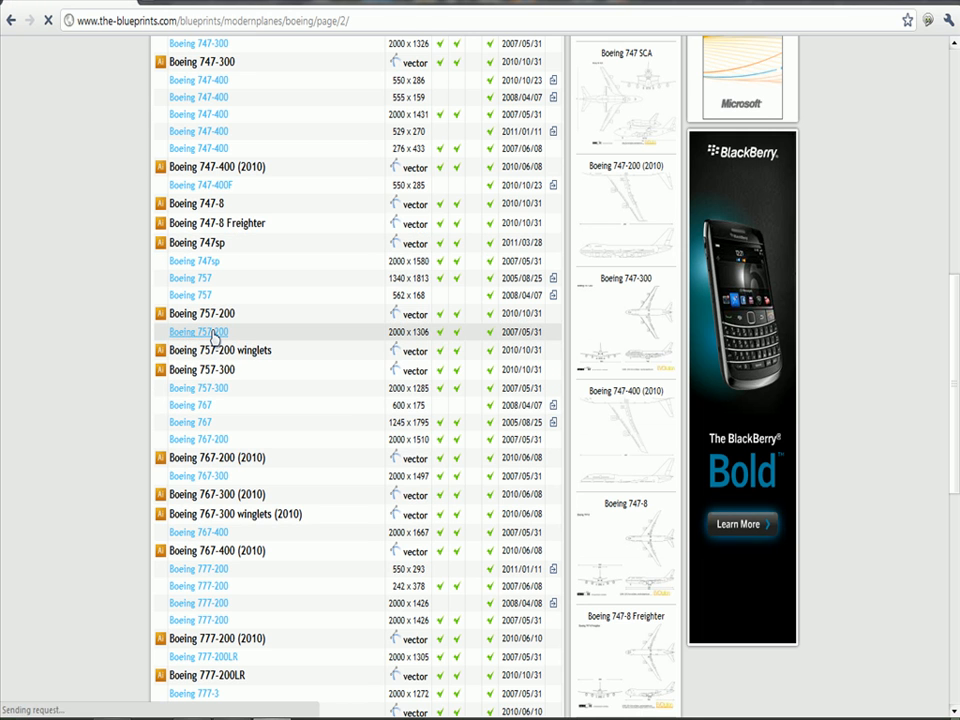
click(198, 332)
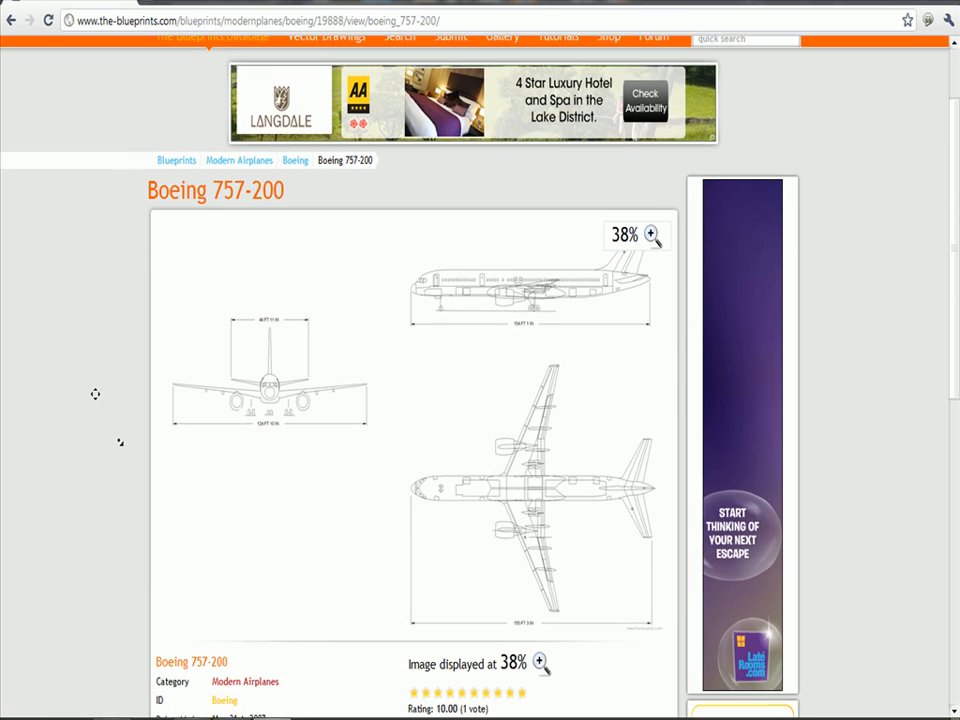
scroll(down, 3)
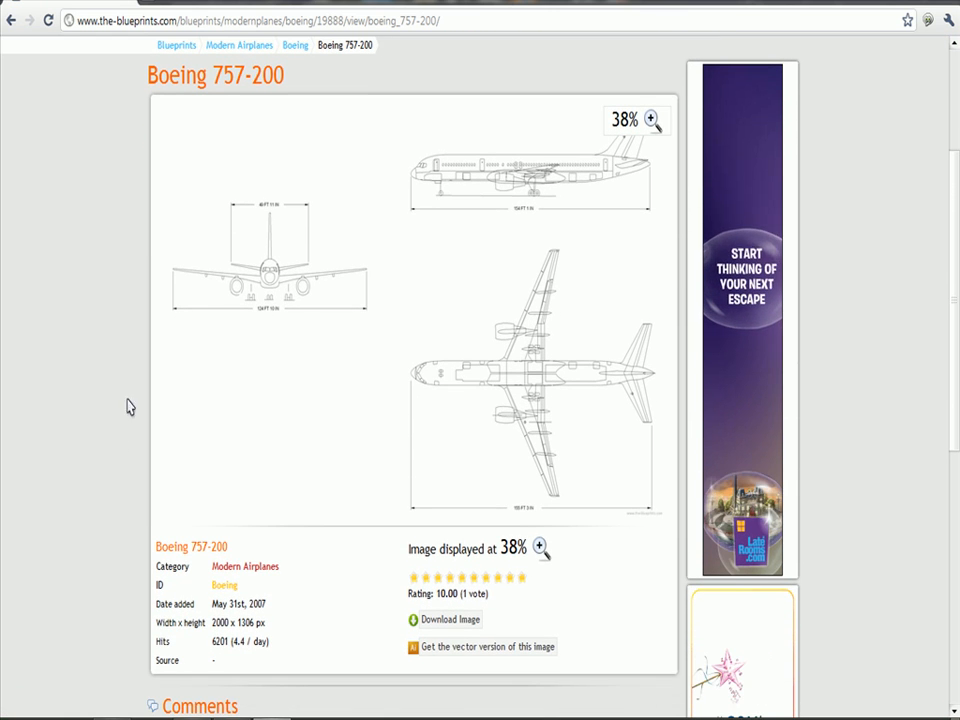
scroll(down, 3)
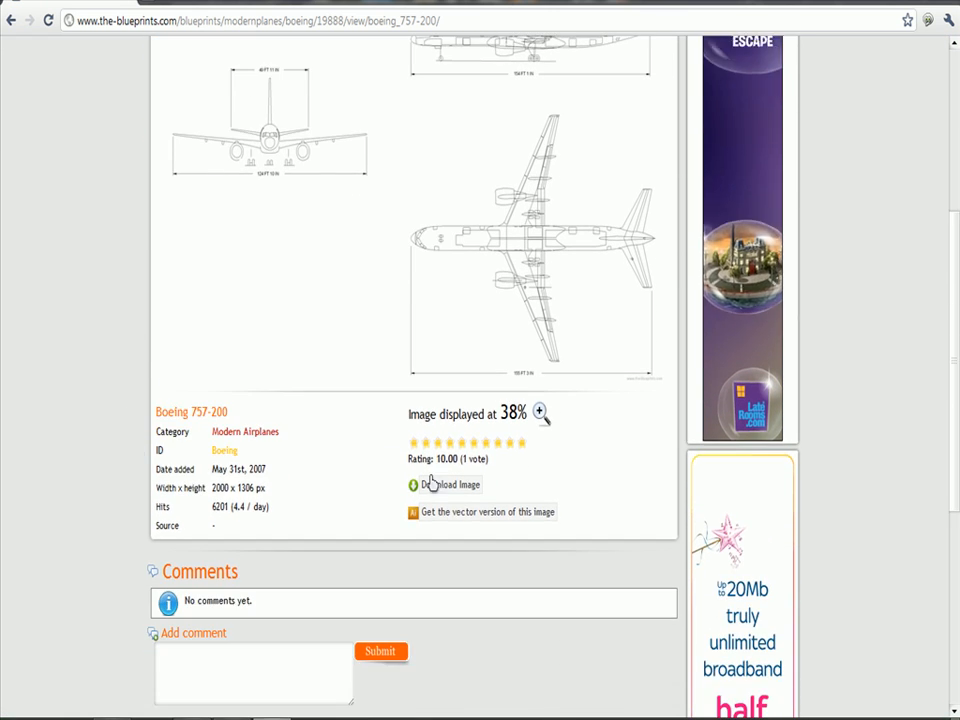
click(444, 484)
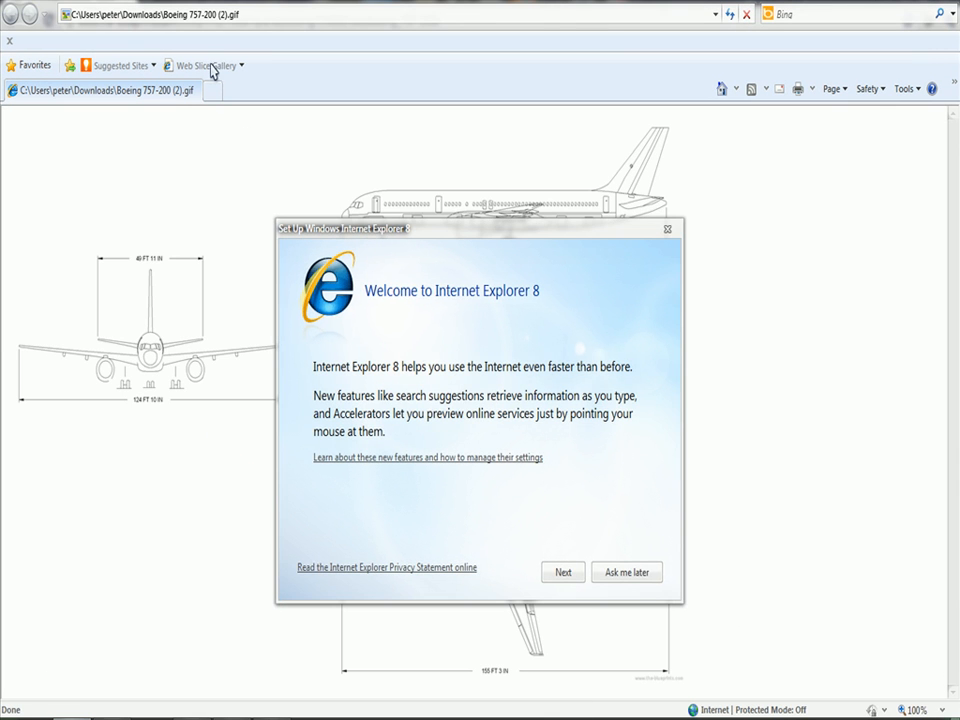
Dismiss IE's welcome prompt over the blueprint GIF and download the image again from its page
click(628, 572)
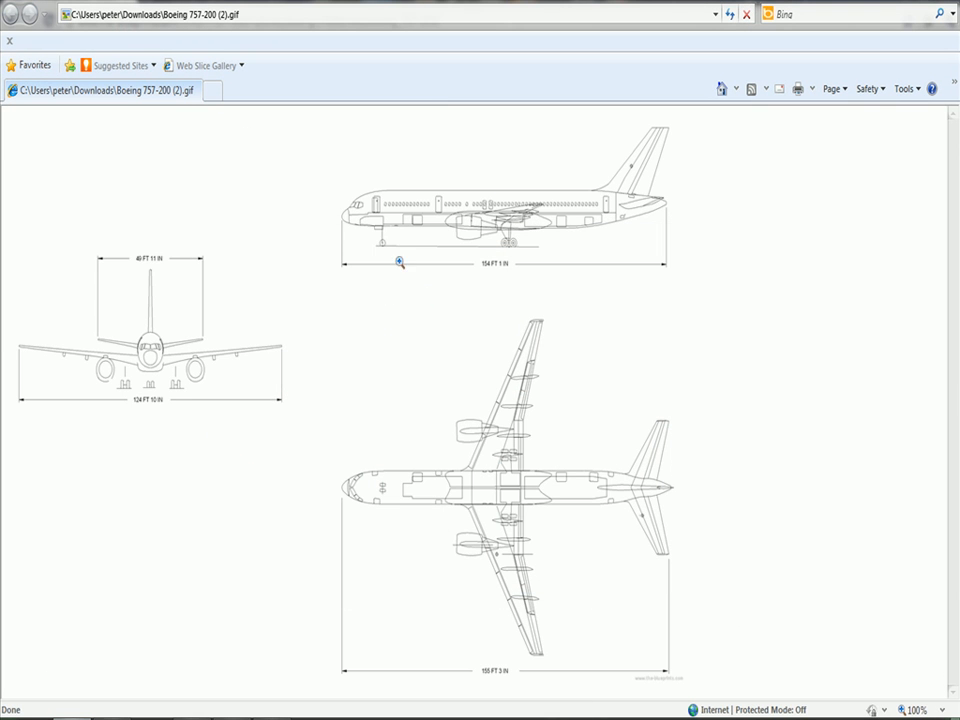
mouse_move(516, 304)
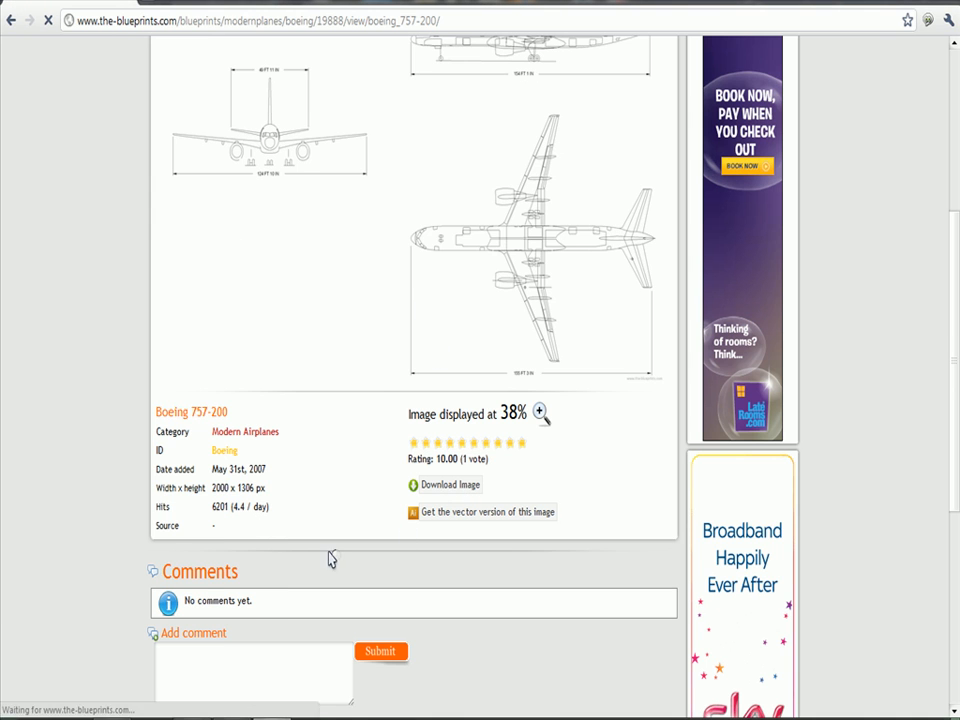
click(444, 484)
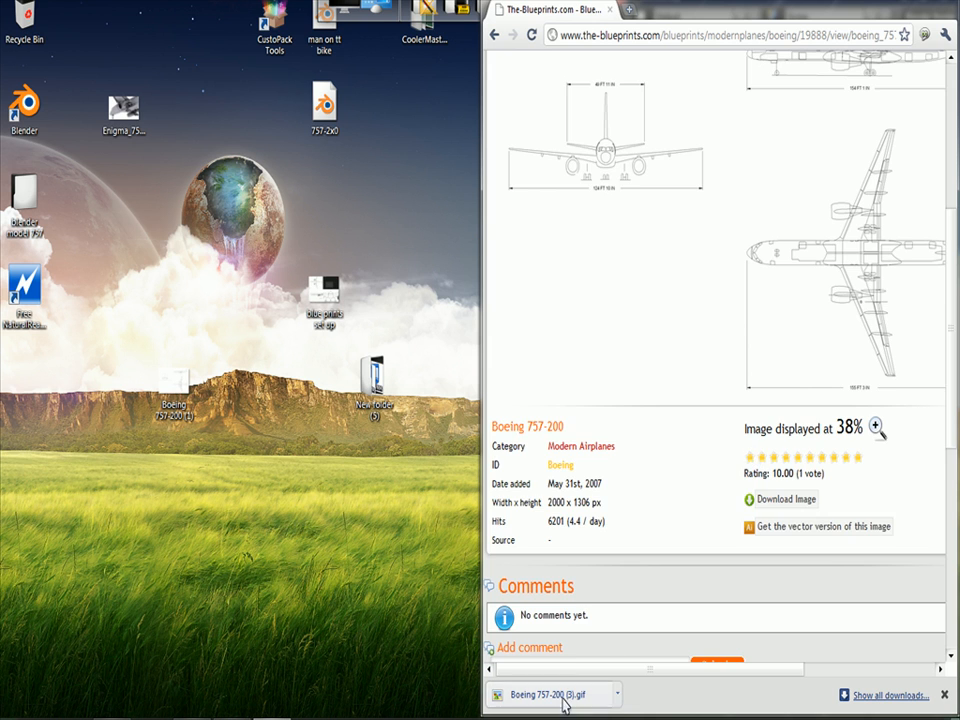
Bring up the context actions for the Boeing 757-200 (3) GIF in the blender model 757 folder
scroll(down, 3)
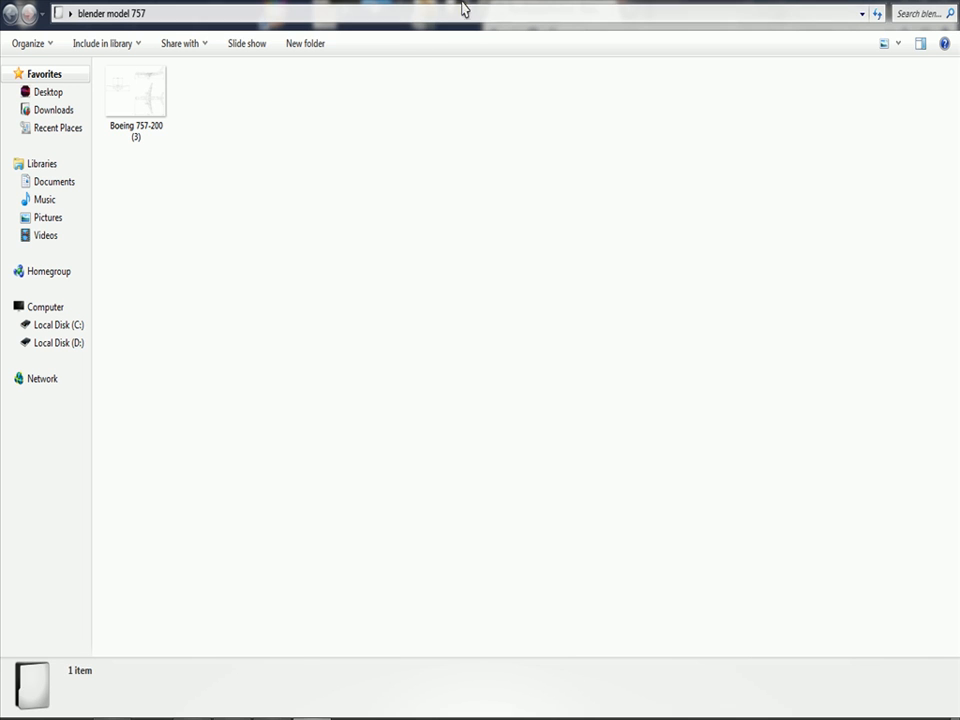
right_click(144, 96)
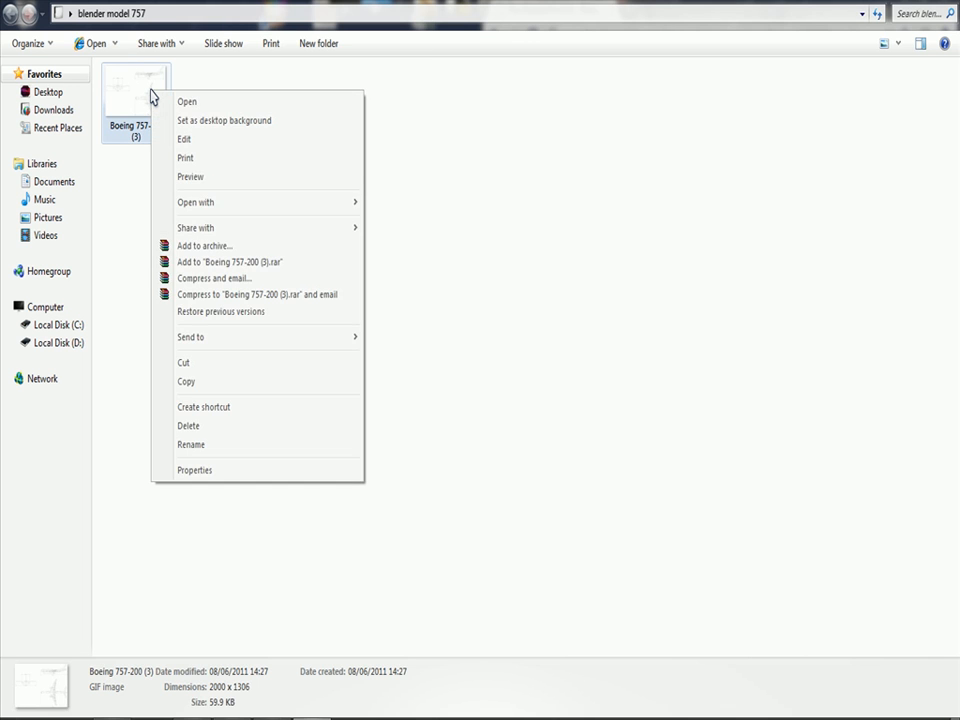
mouse_move(190, 160)
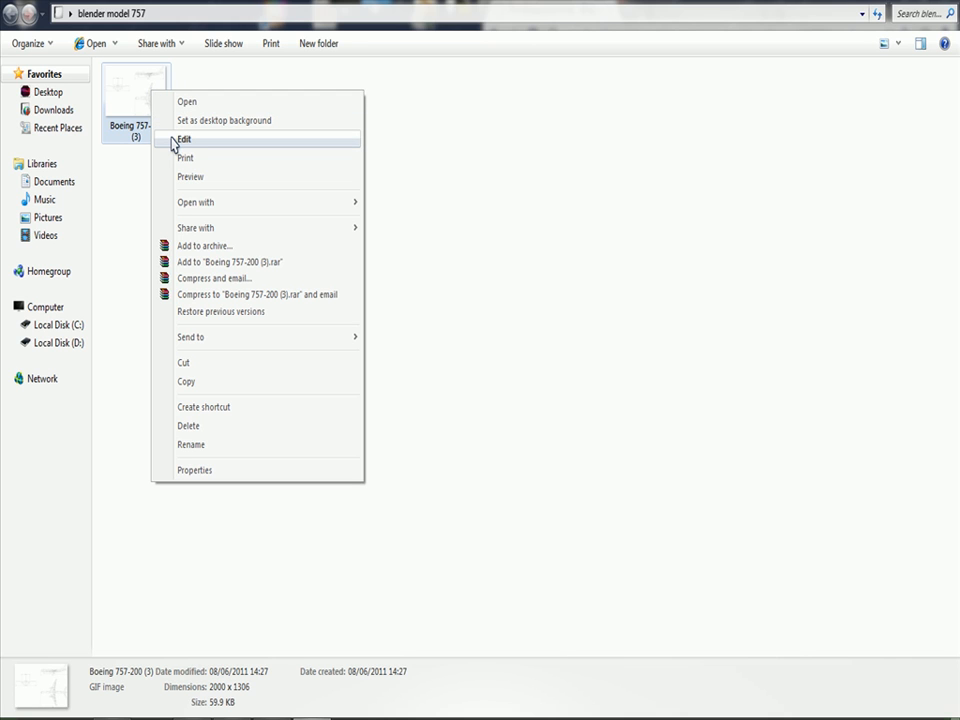
mouse_move(204, 144)
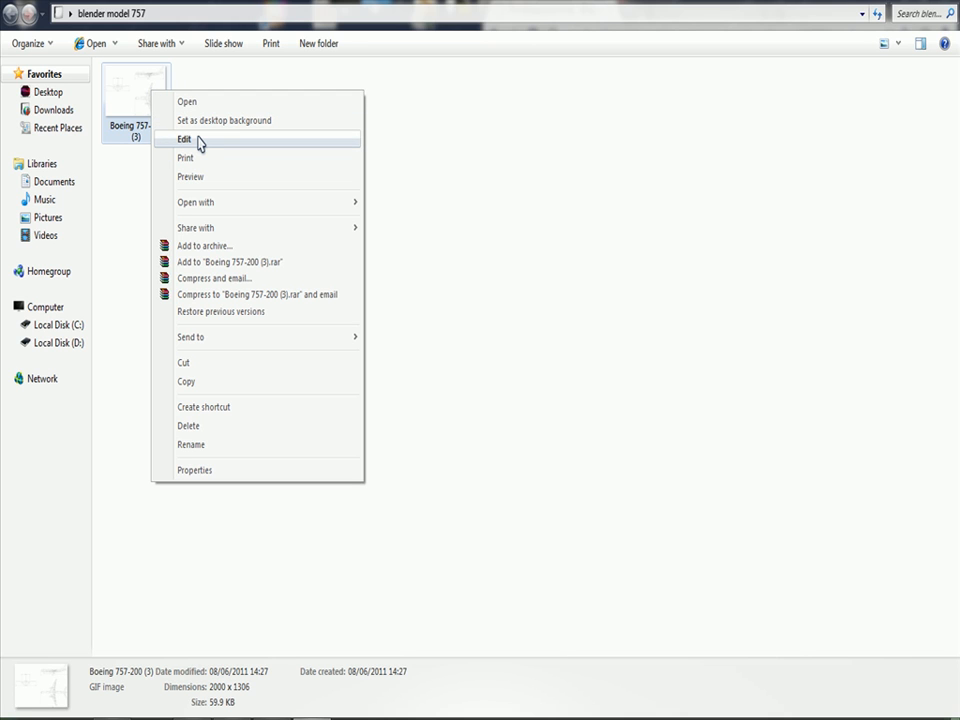
mouse_move(244, 158)
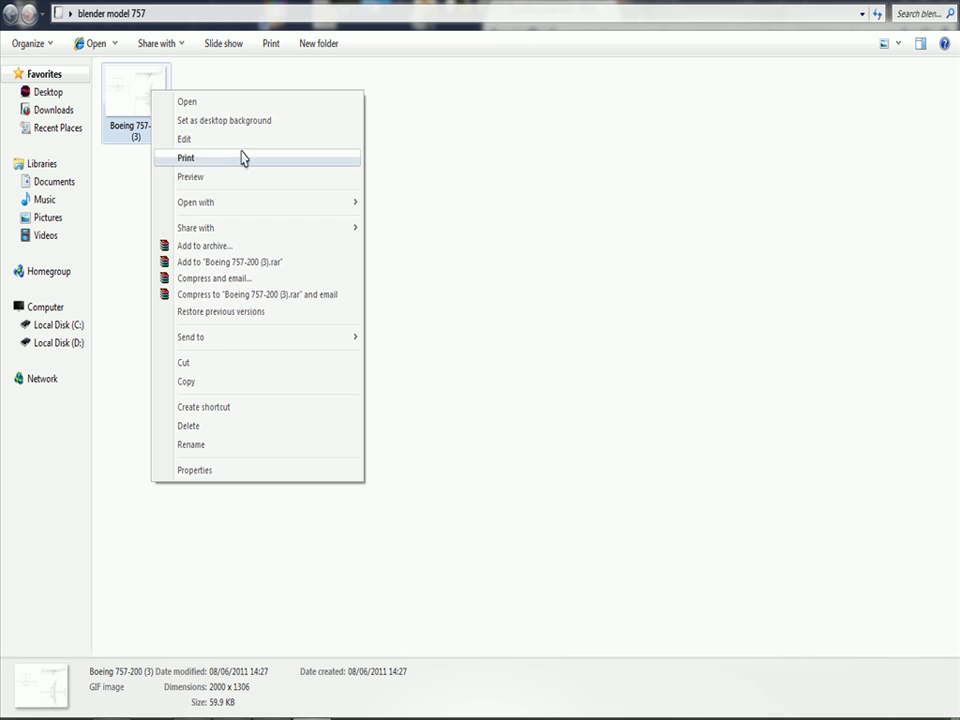
mouse_move(278, 204)
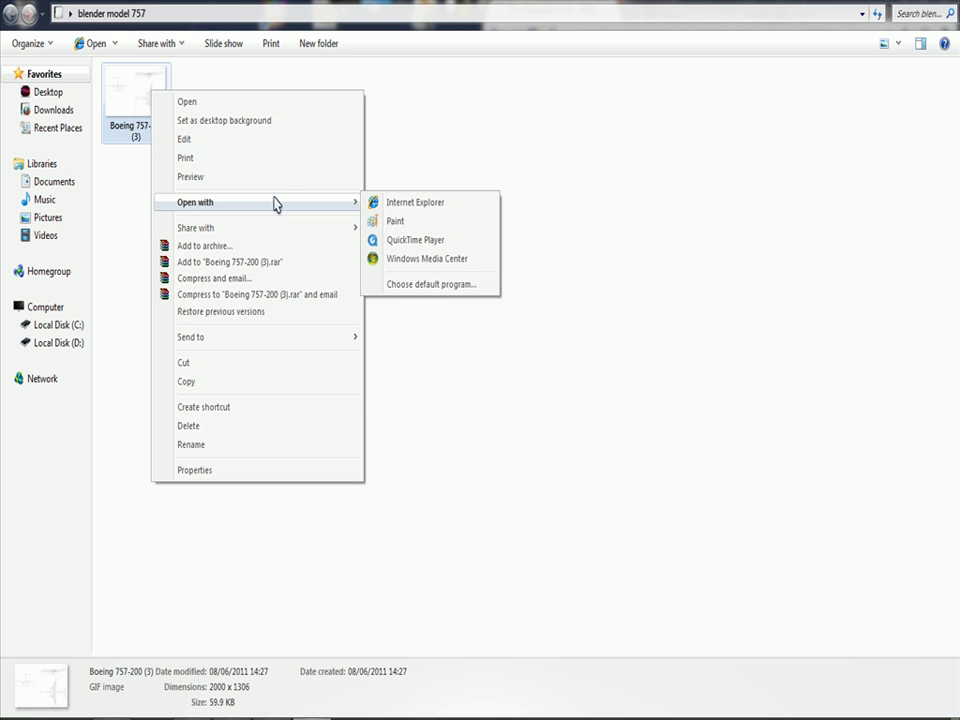
mouse_move(320, 216)
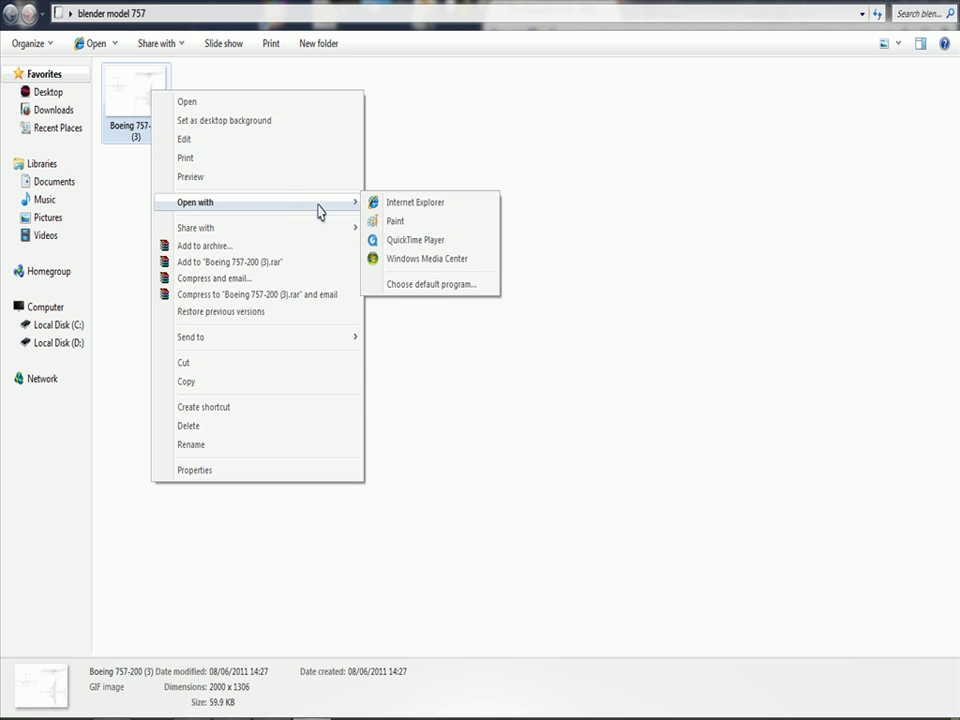
Open the blueprint in Paint and save it as a JPEG in the blender model 757 folder
click(392, 220)
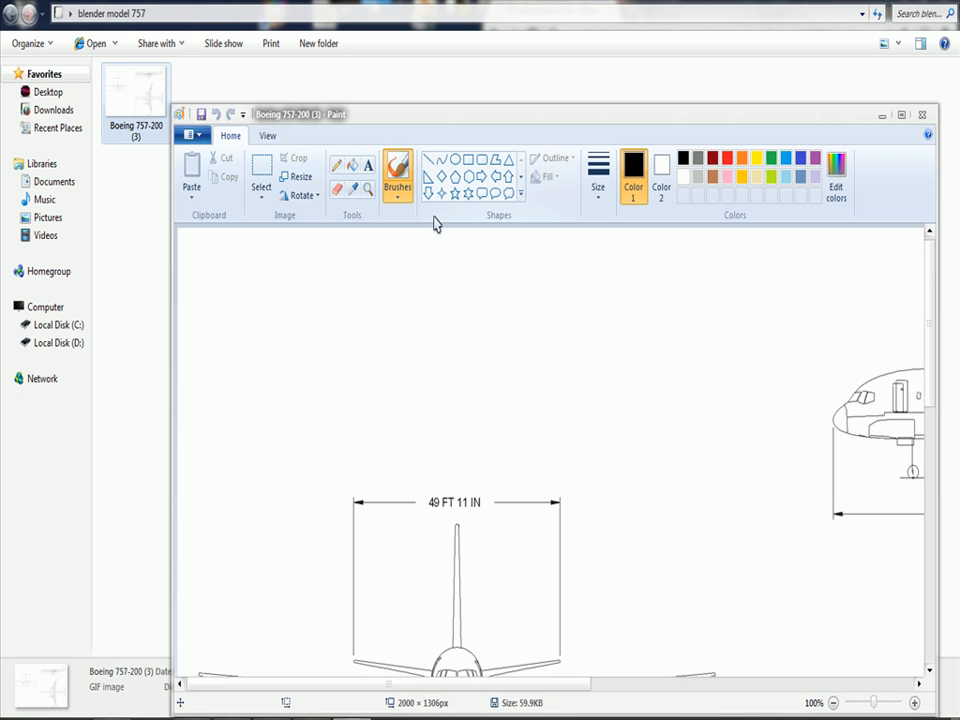
click(896, 112)
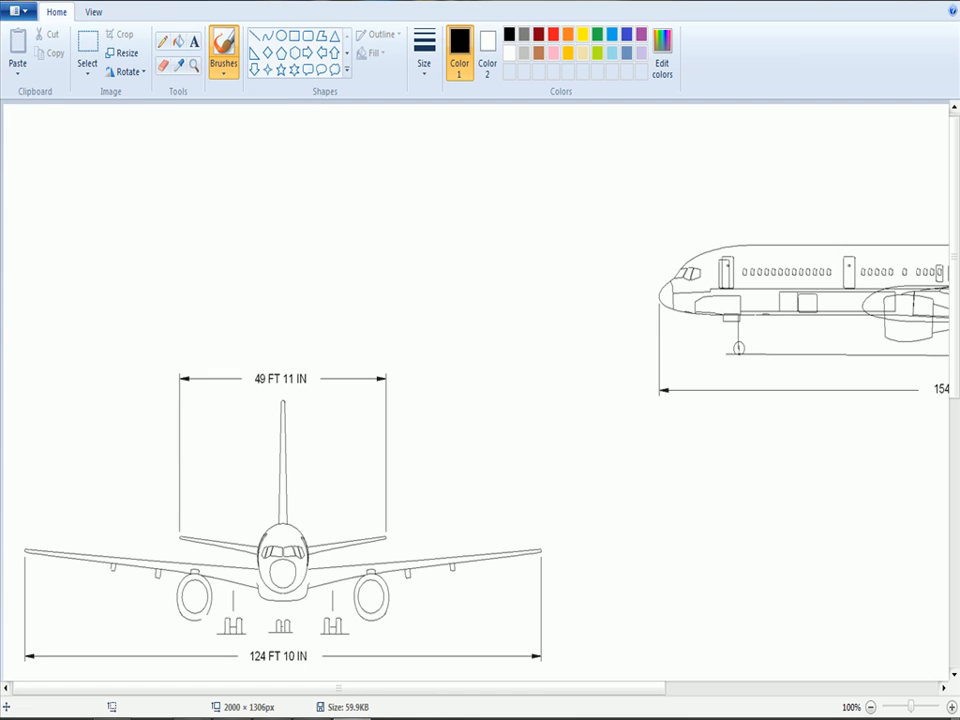
click(12, 12)
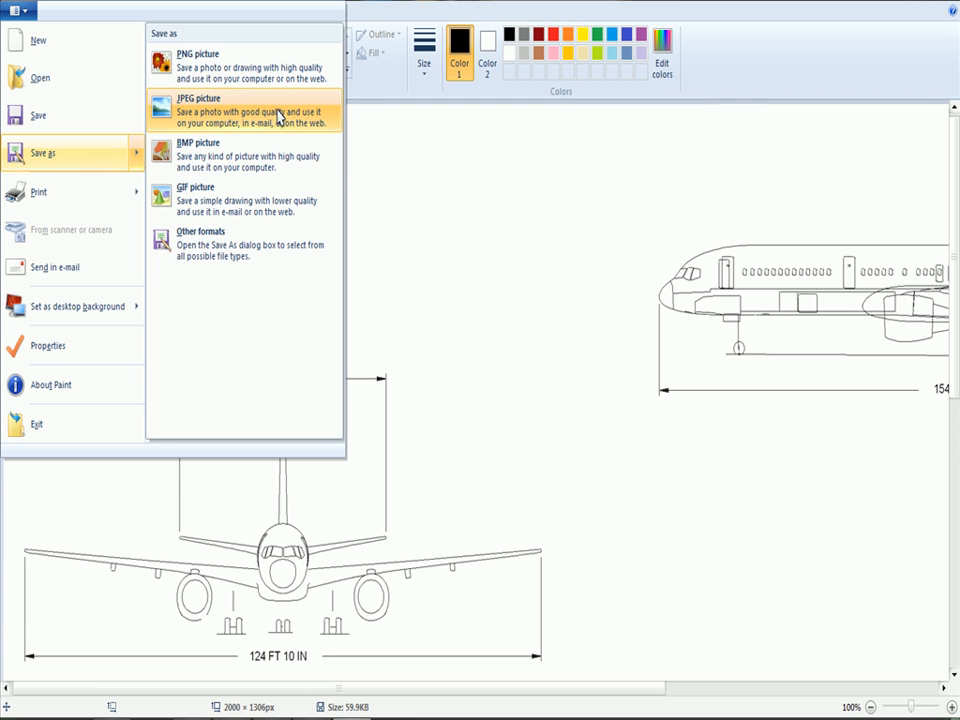
mouse_move(296, 118)
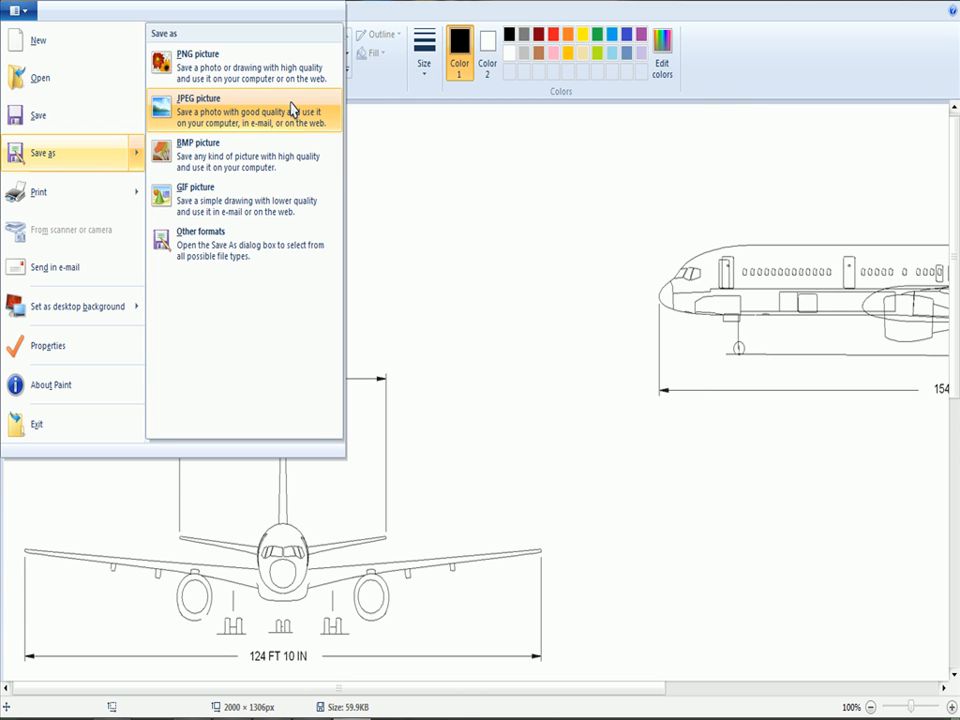
mouse_move(290, 110)
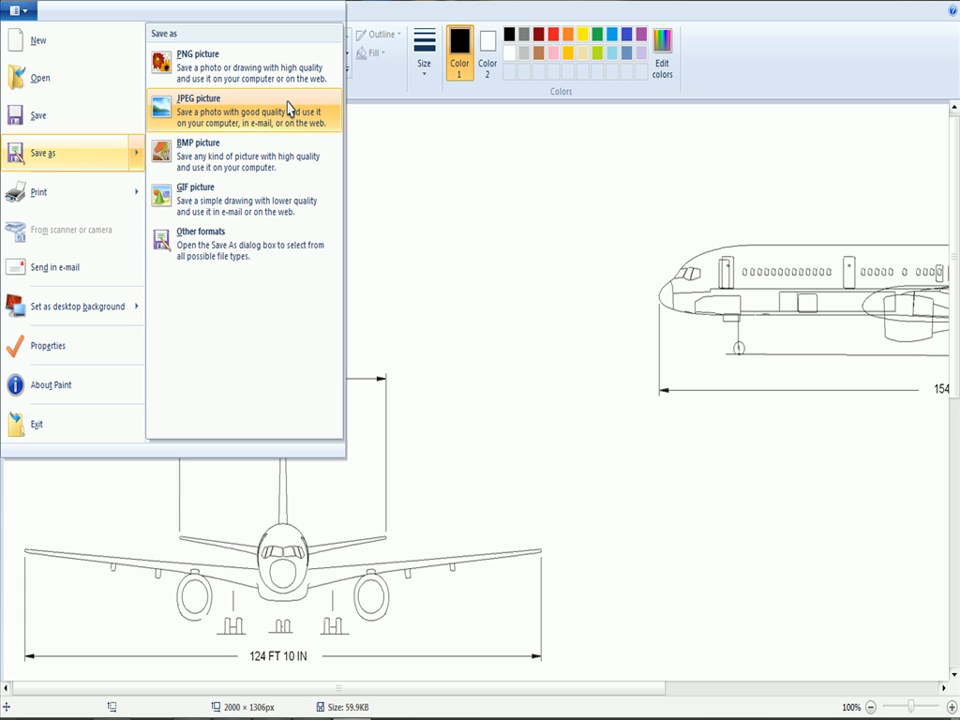
mouse_move(296, 120)
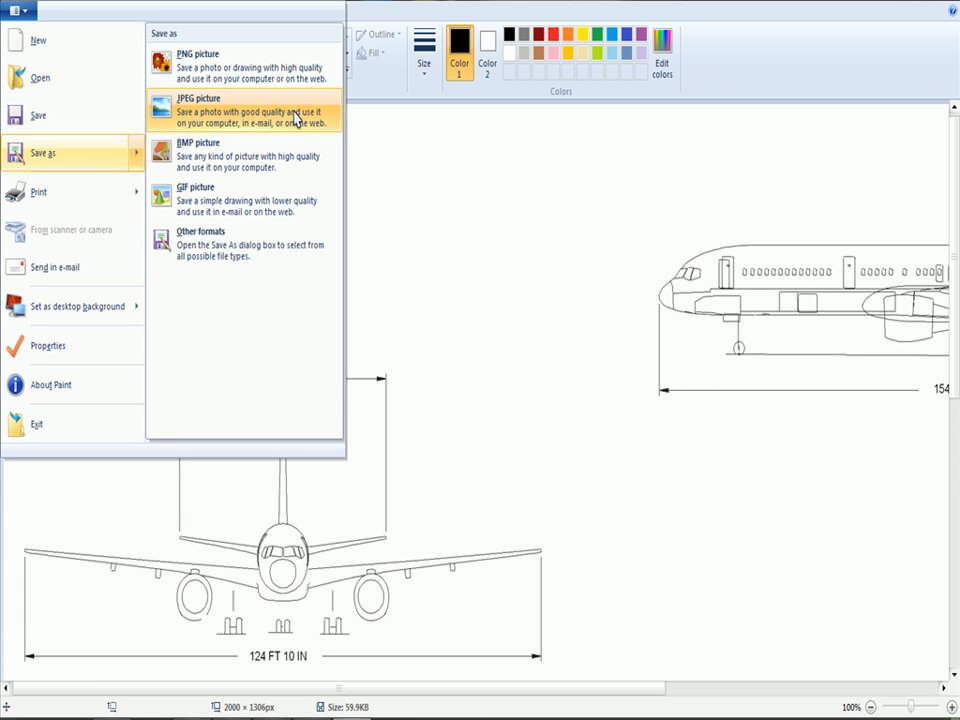
click(200, 104)
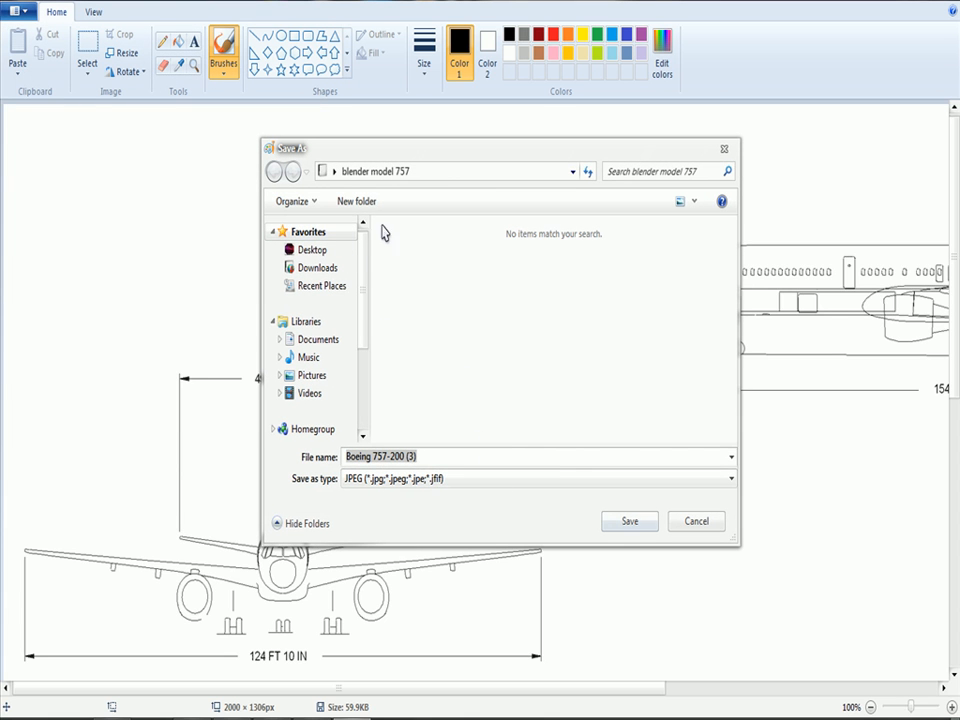
click(628, 520)
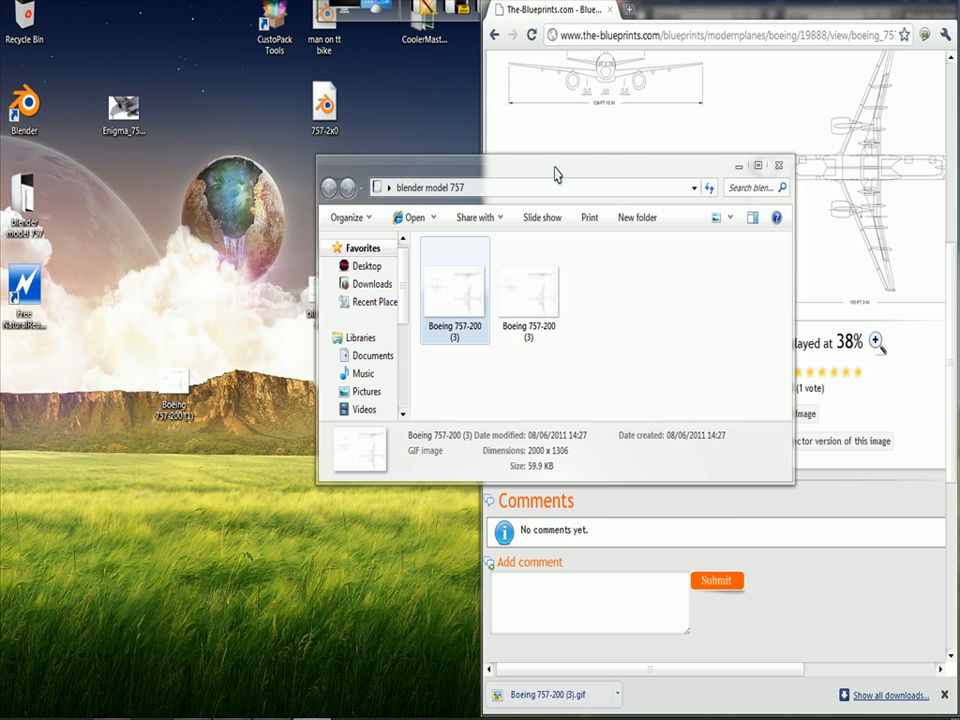
Close Explorer and the browser, then delete the airliner model from the Blender scene
click(782, 166)
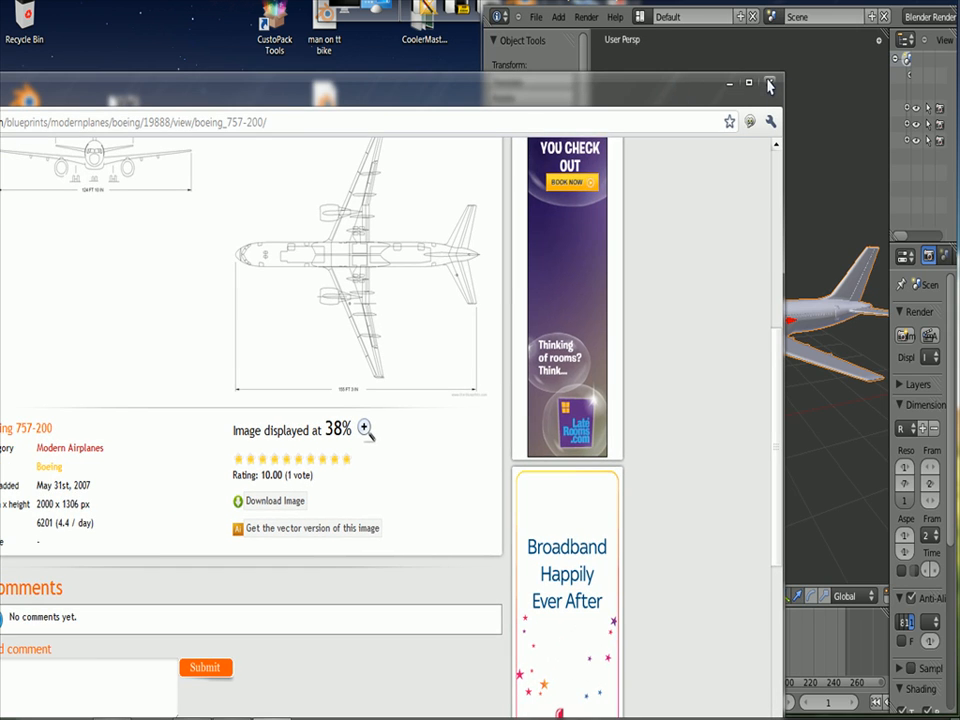
click(772, 84)
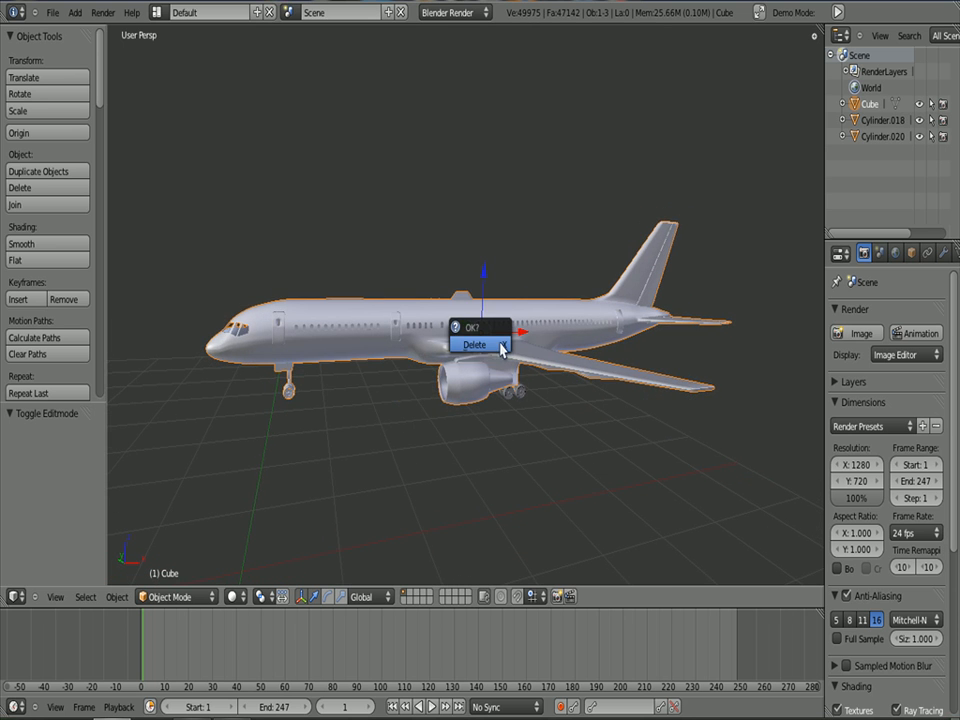
click(474, 344)
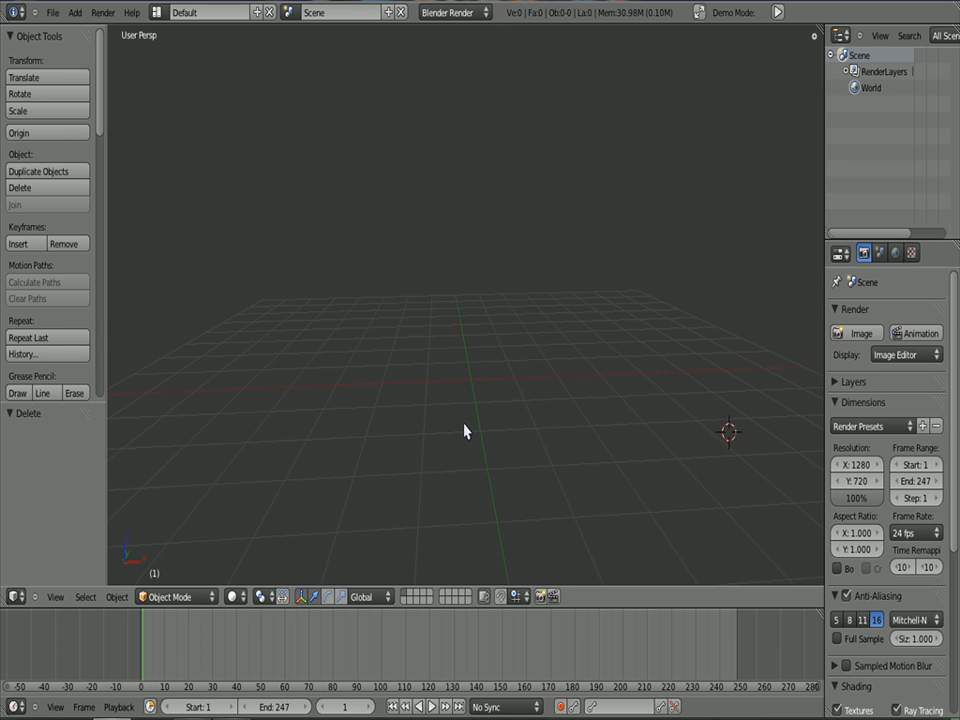
mouse_move(438, 464)
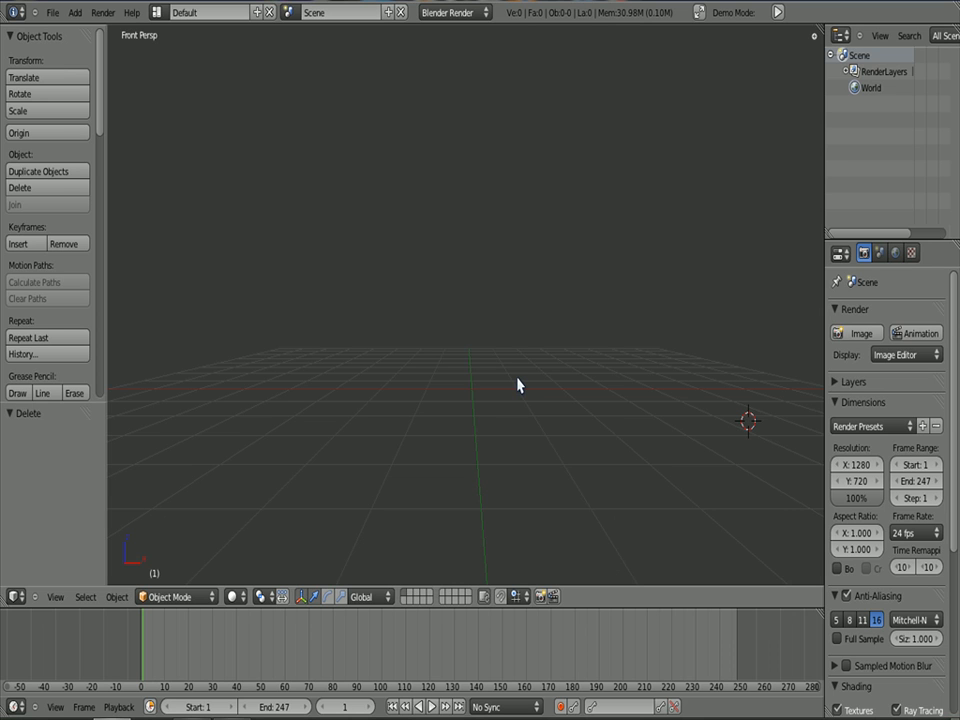
mouse_move(476, 408)
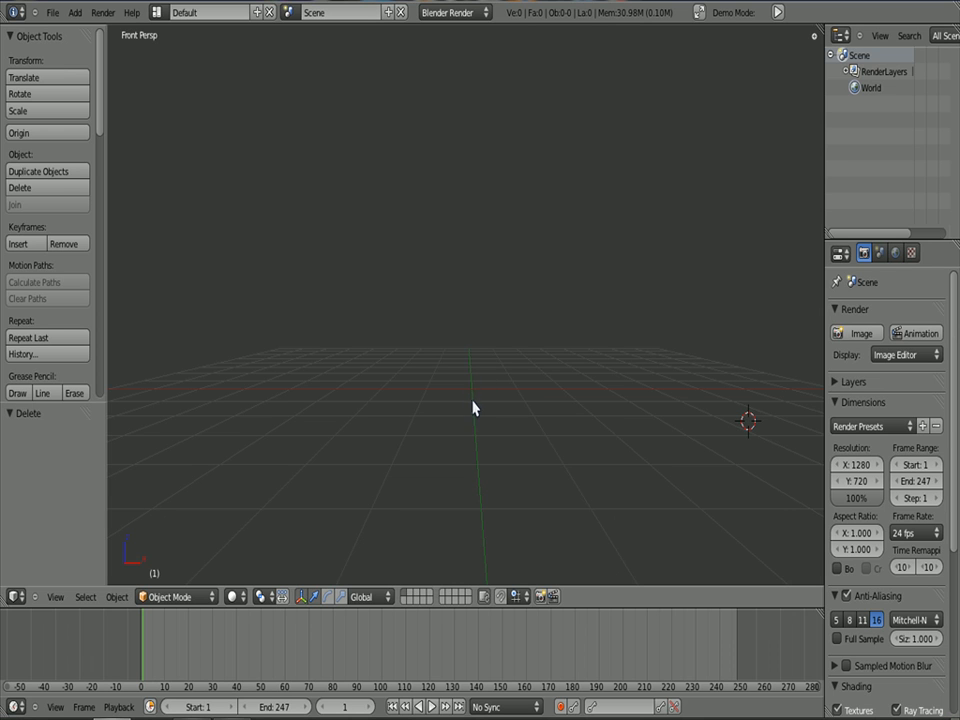
Toggle Quad View from the View menu to get Top, Front and Right viewports
click(48, 596)
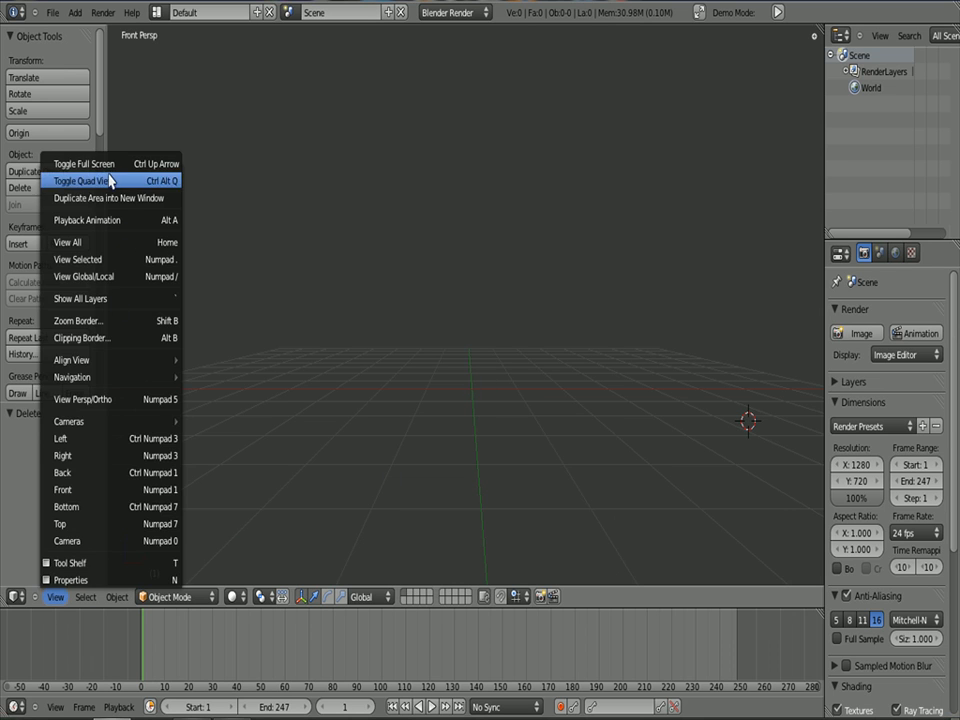
mouse_move(104, 182)
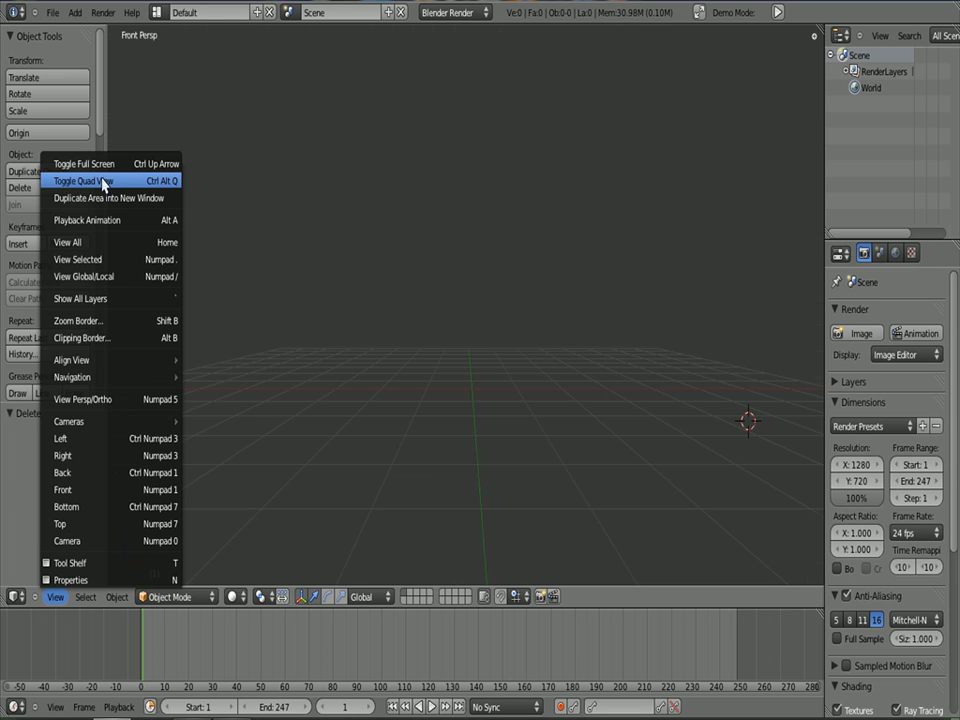
click(88, 180)
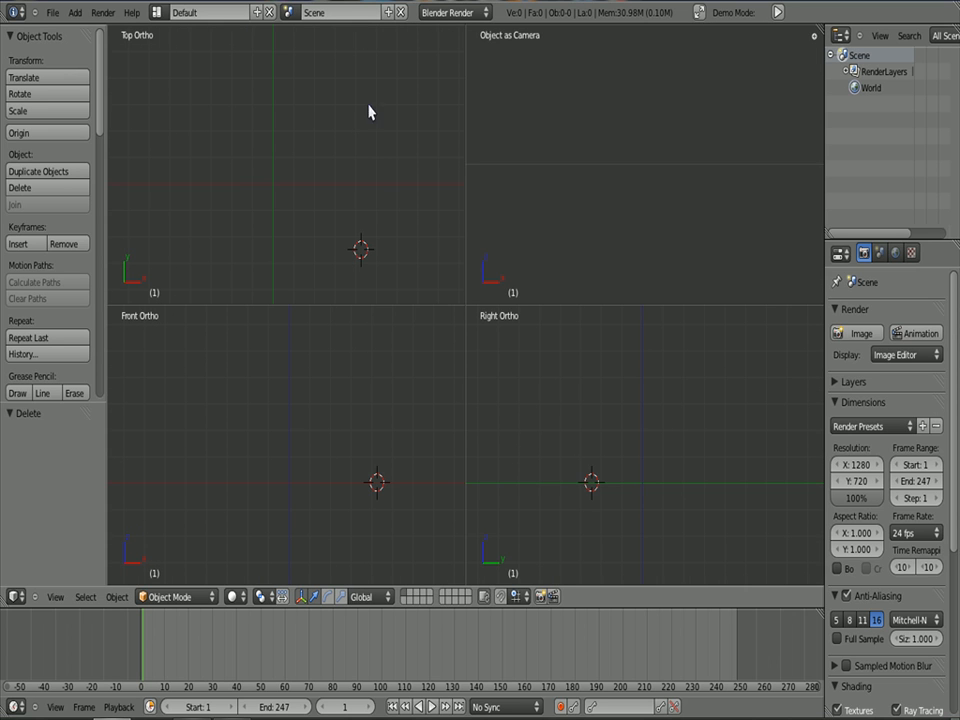
mouse_move(604, 272)
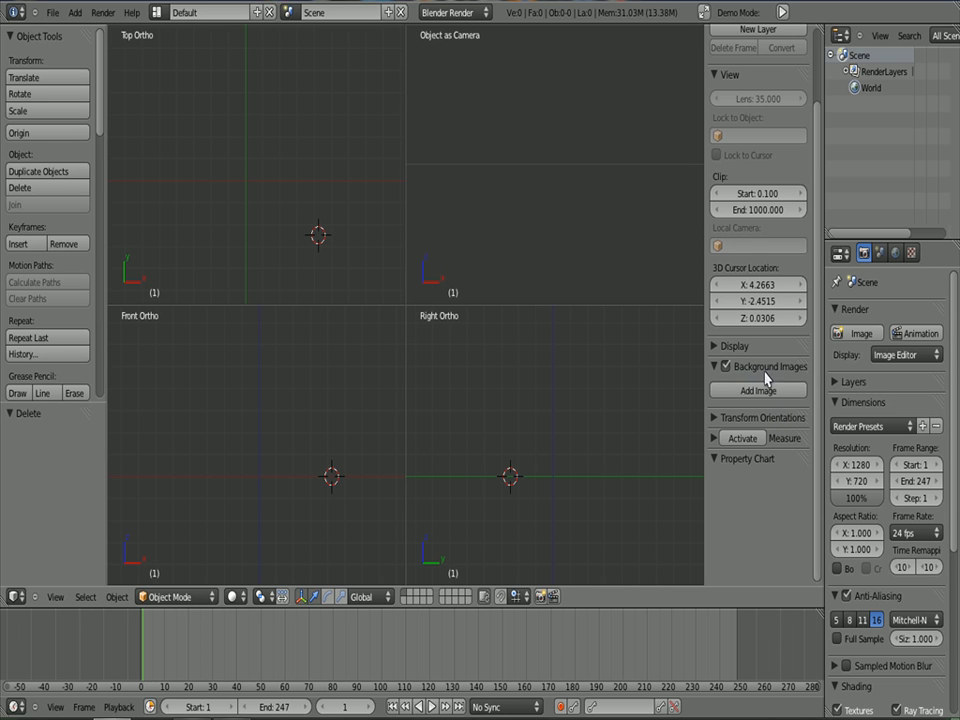
mouse_move(458, 388)
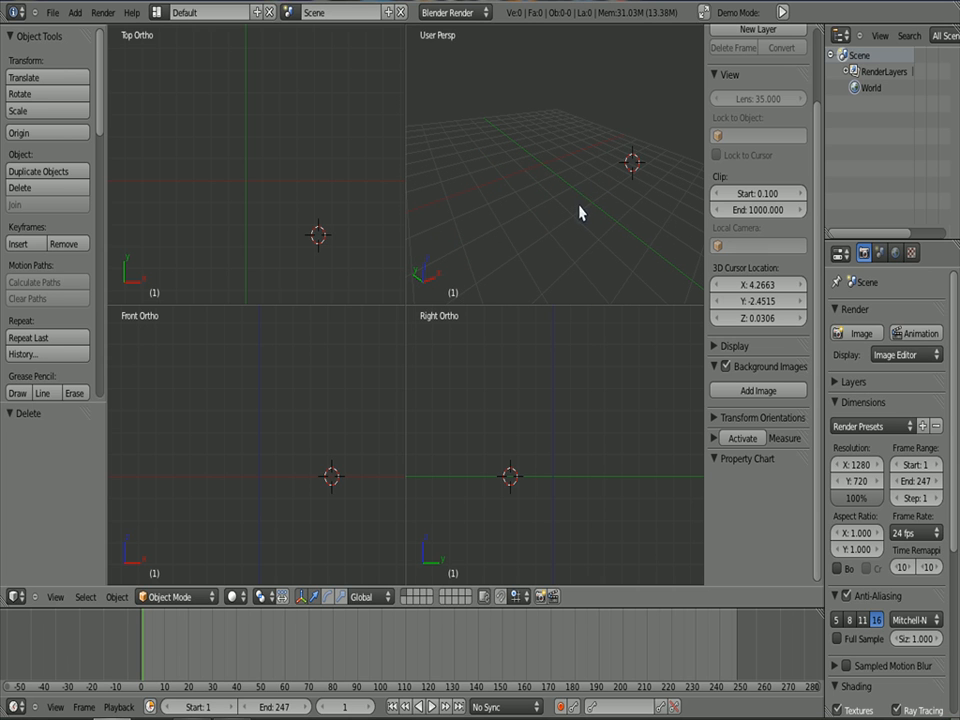
mouse_move(568, 192)
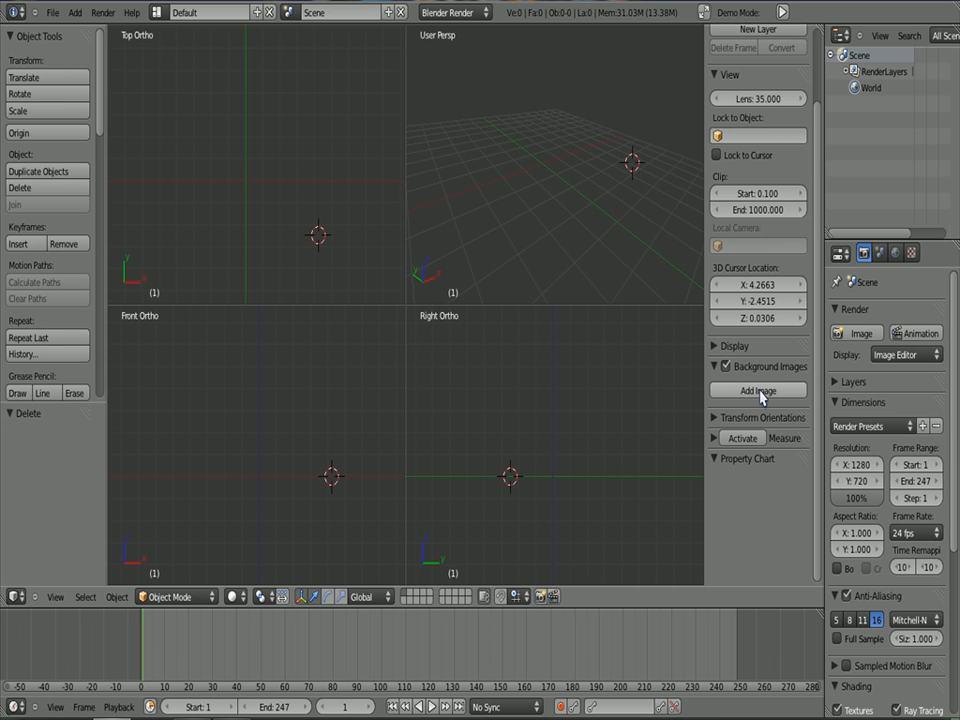
Add three background image slots and assign their axes to Top, Front and Right
click(756, 390)
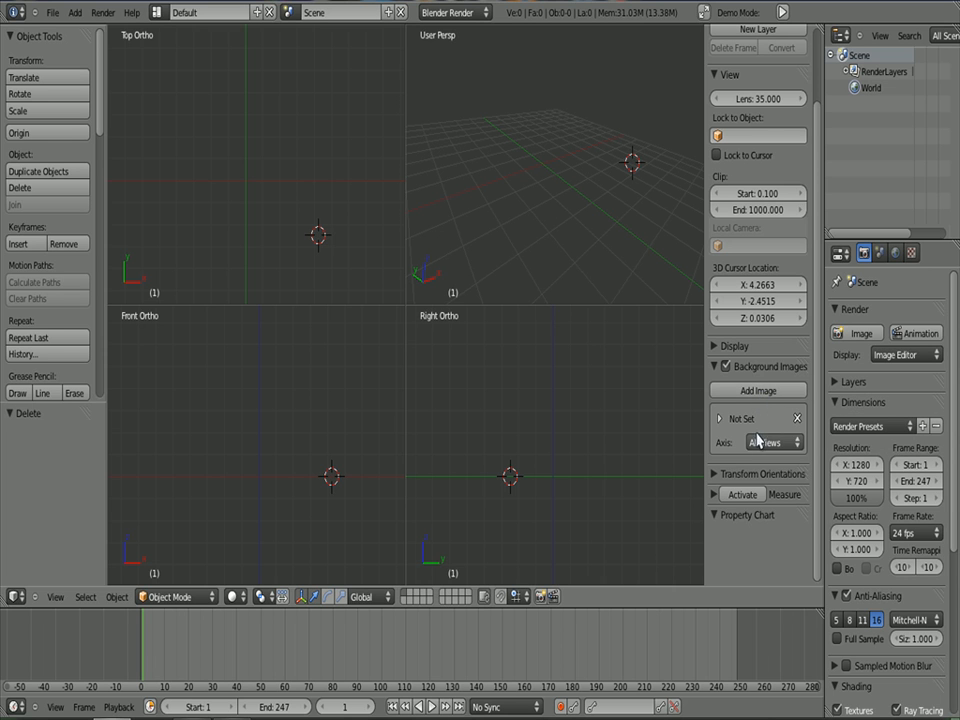
mouse_move(758, 390)
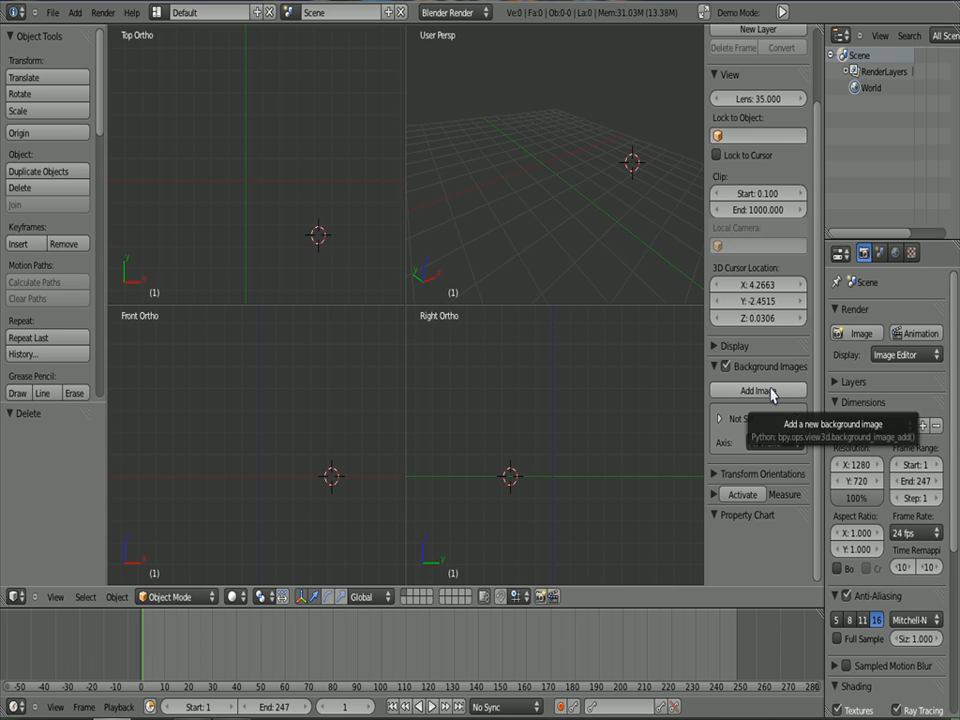
click(756, 390)
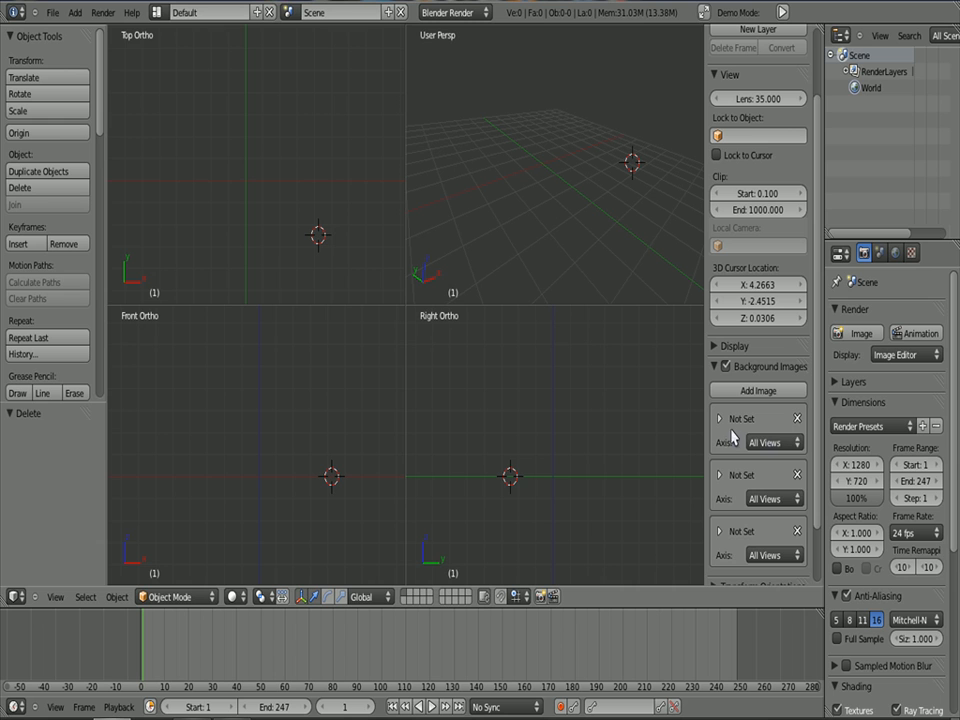
click(716, 420)
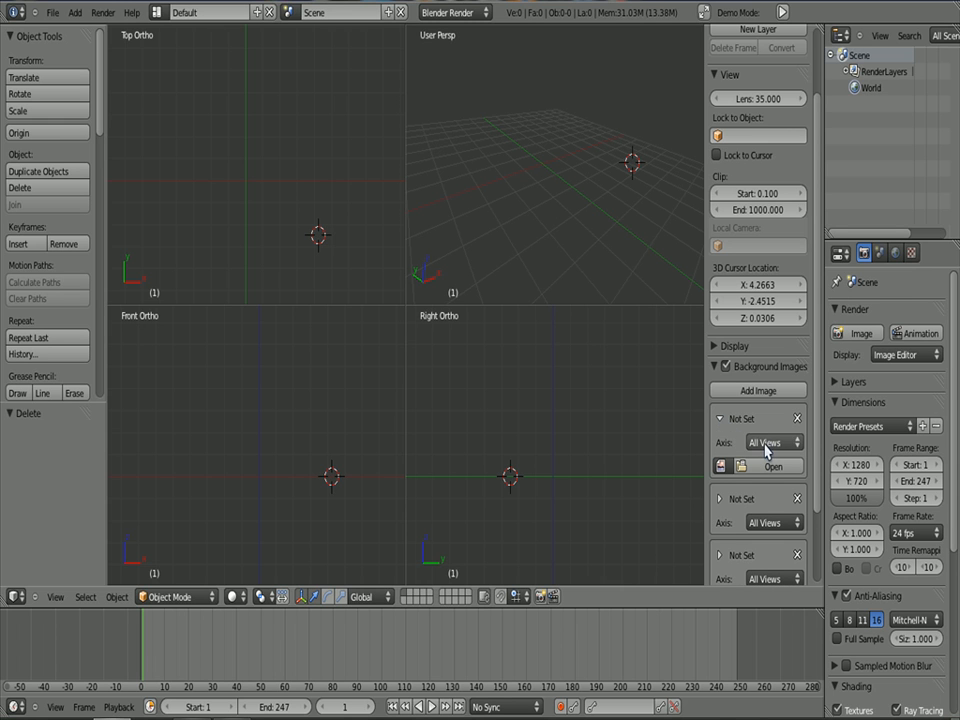
click(770, 442)
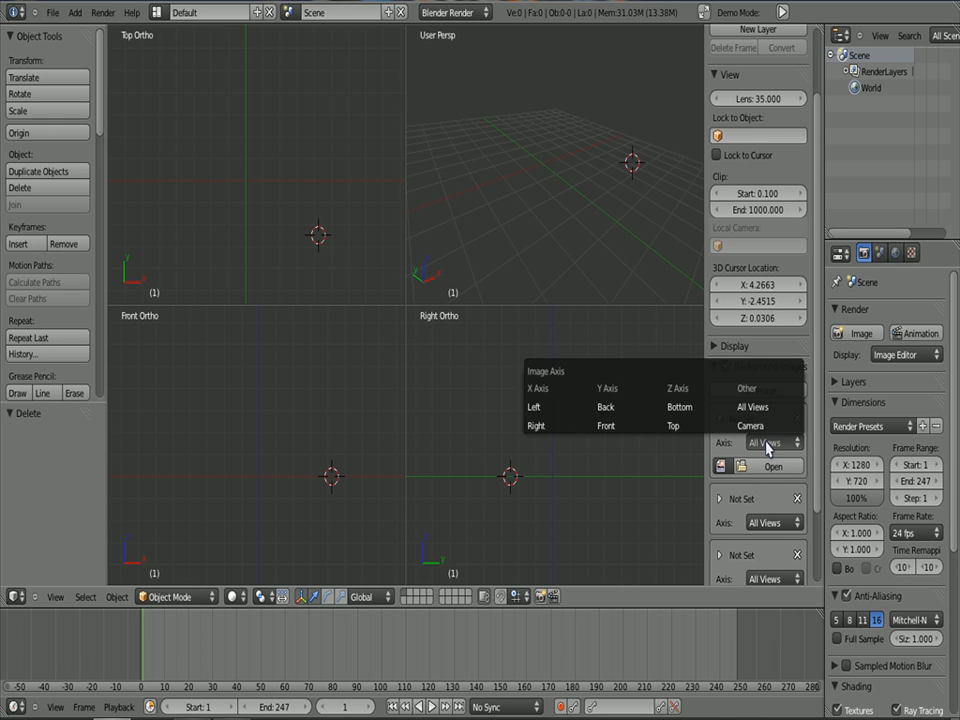
click(672, 424)
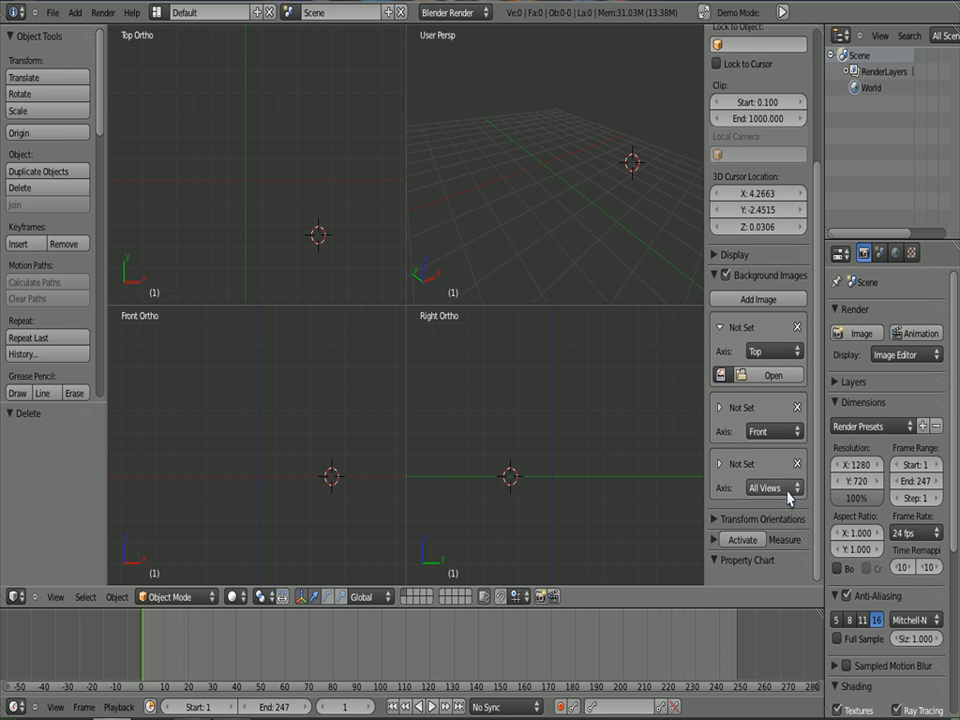
click(770, 488)
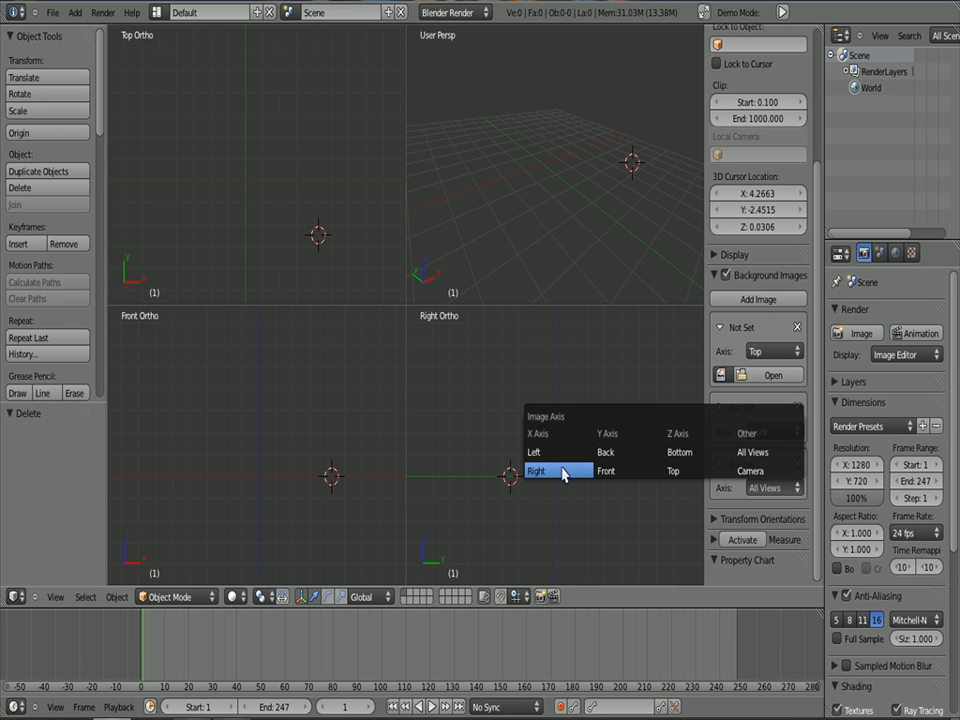
click(536, 468)
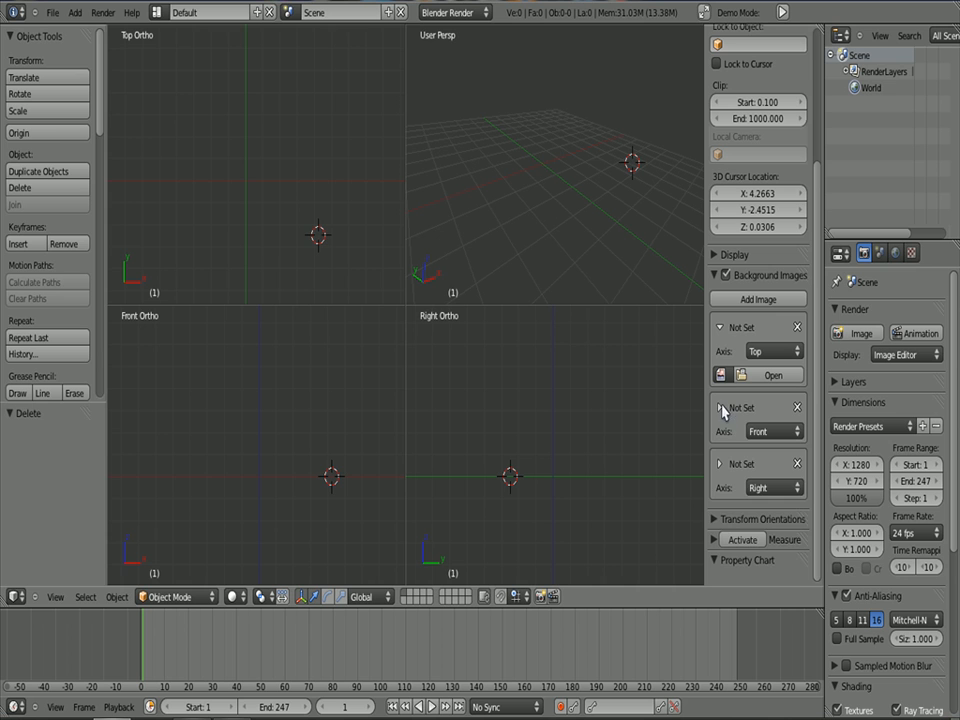
click(720, 376)
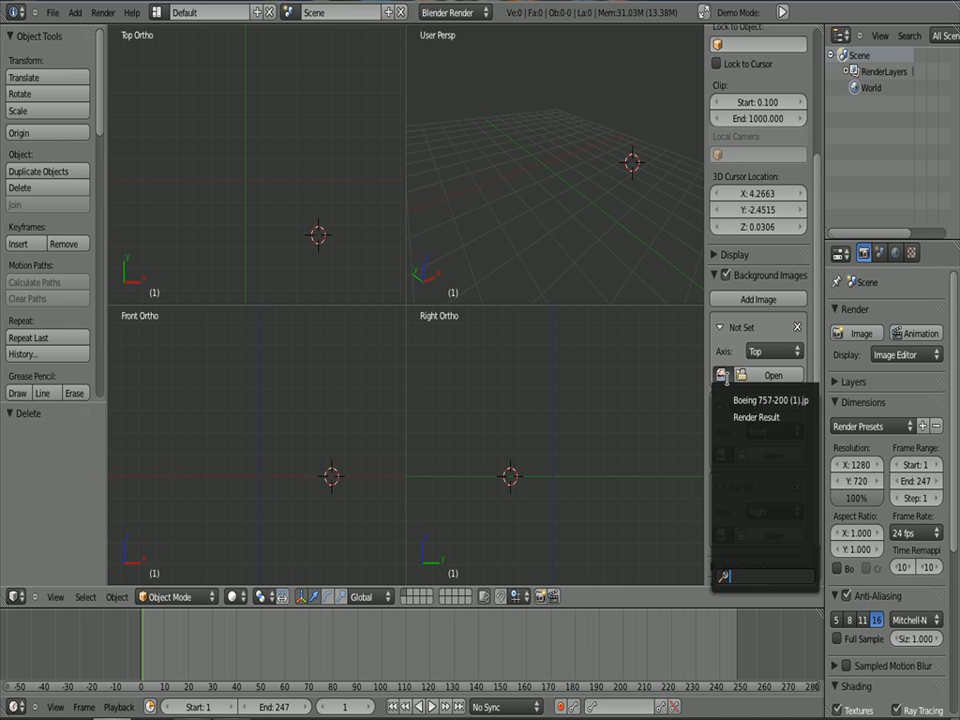
Load Boeing 757-200 (3).jpg from the blender model 757 folder as the Top-view background
click(768, 376)
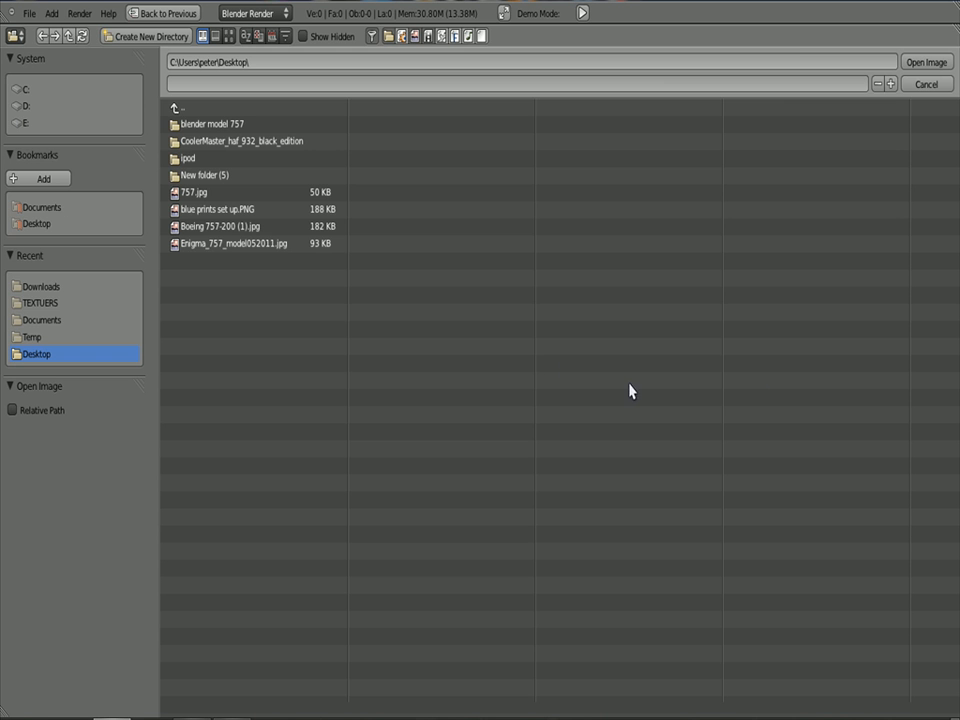
mouse_move(264, 300)
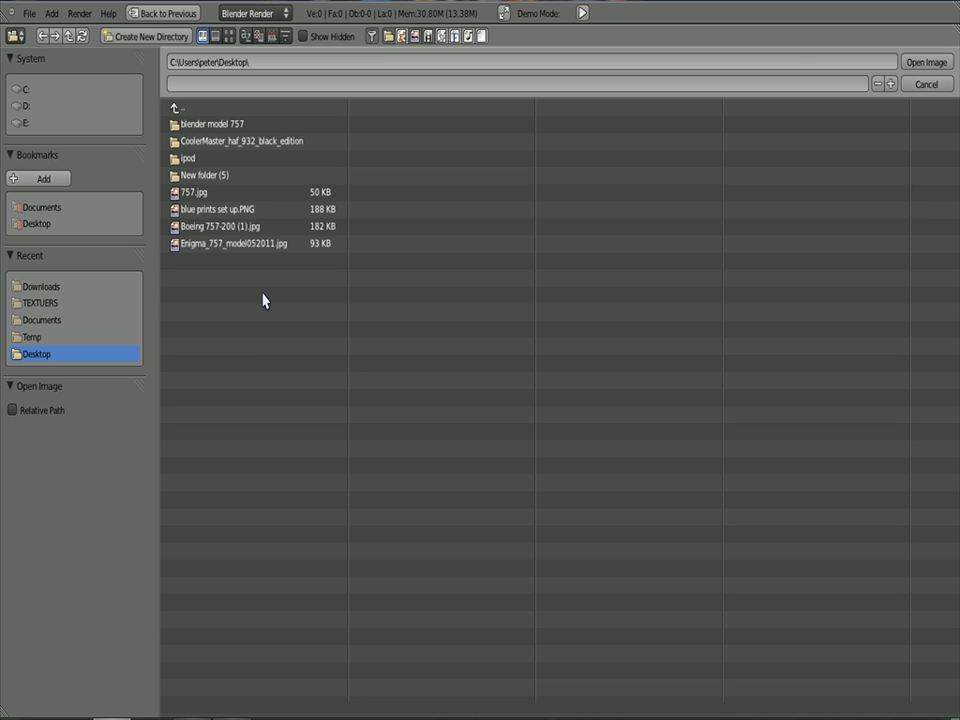
mouse_move(340, 400)
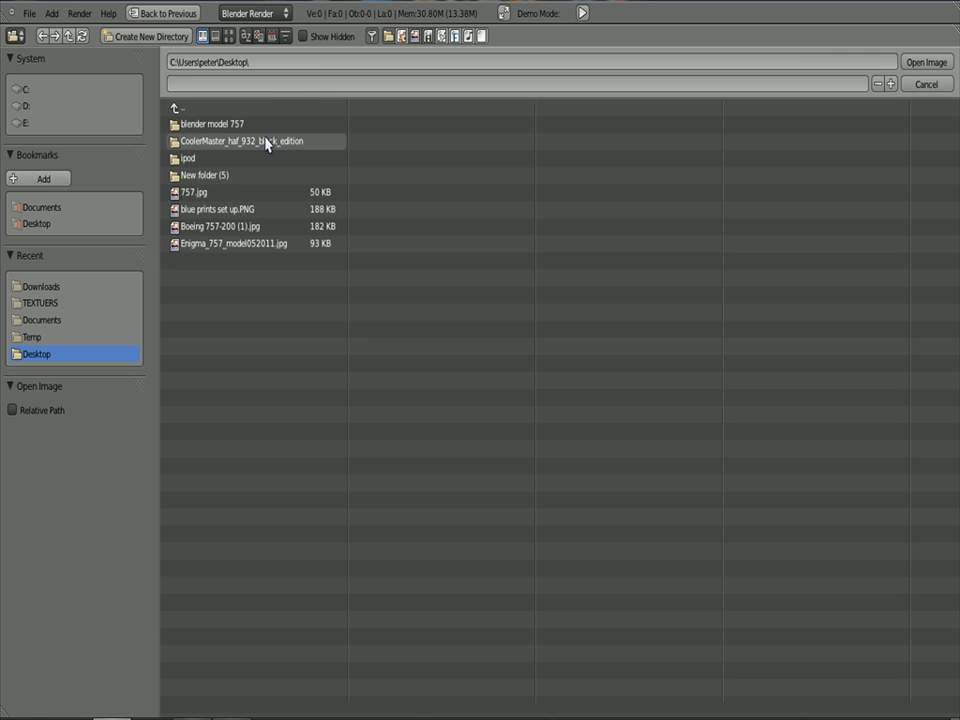
mouse_move(280, 126)
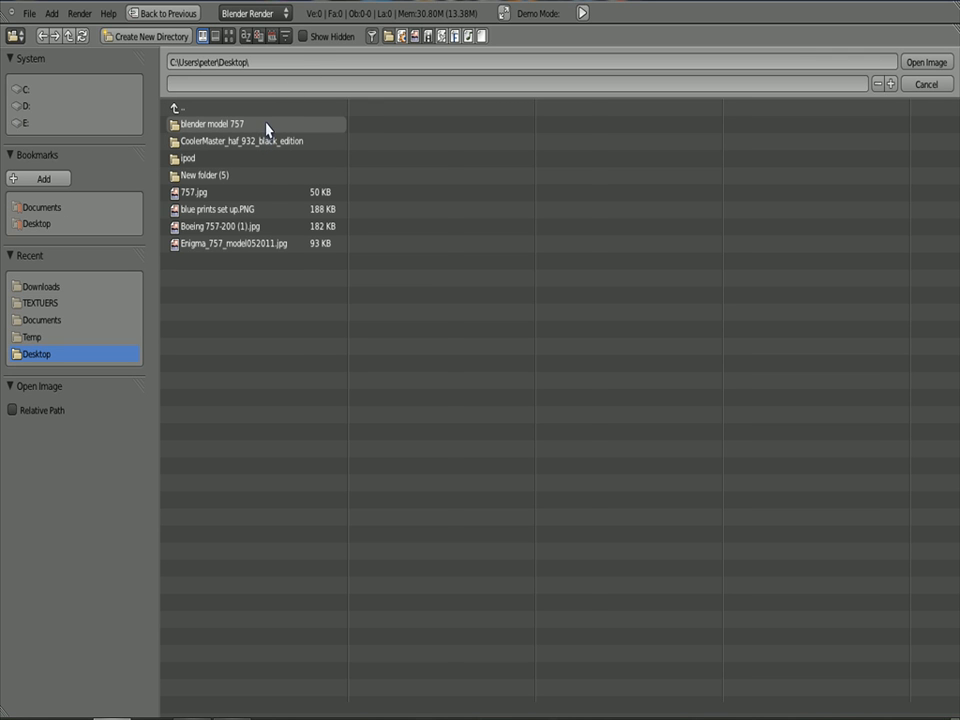
double_click(208, 124)
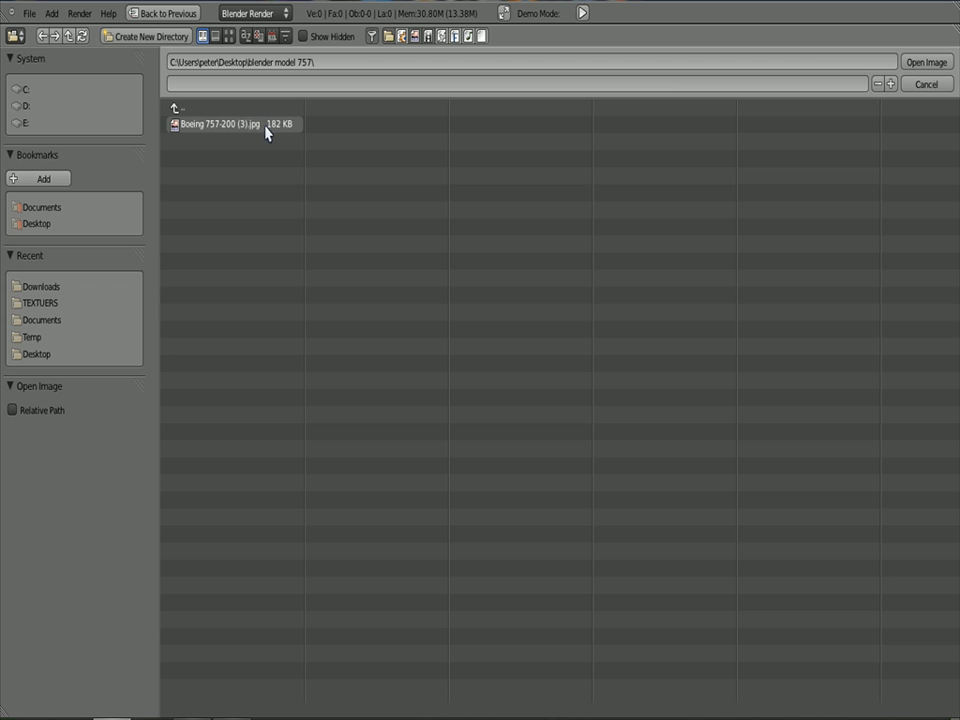
mouse_move(256, 132)
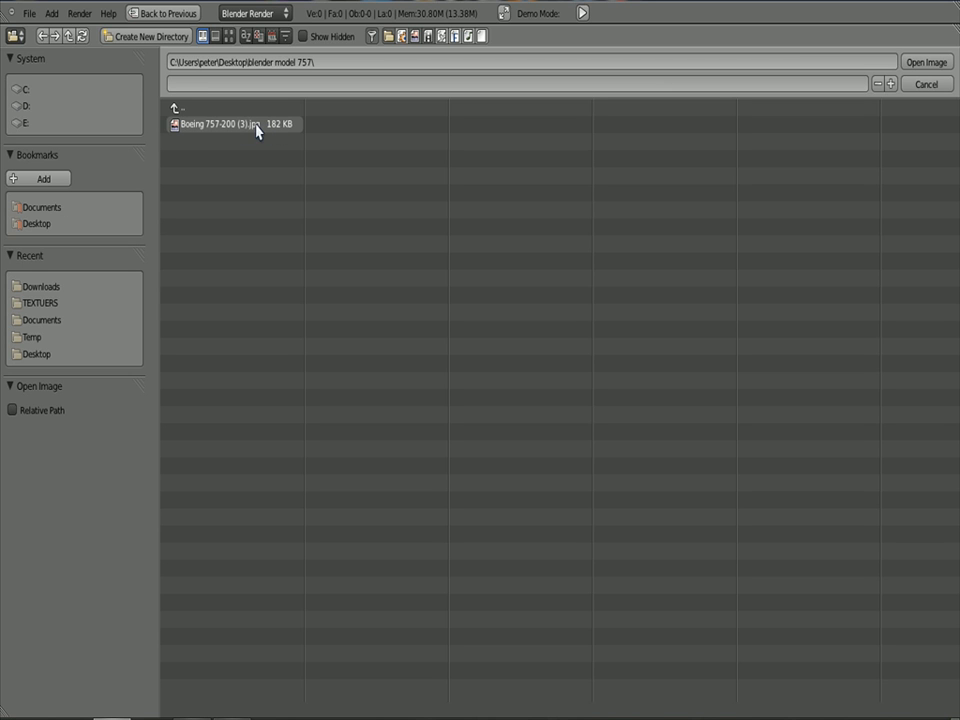
click(230, 124)
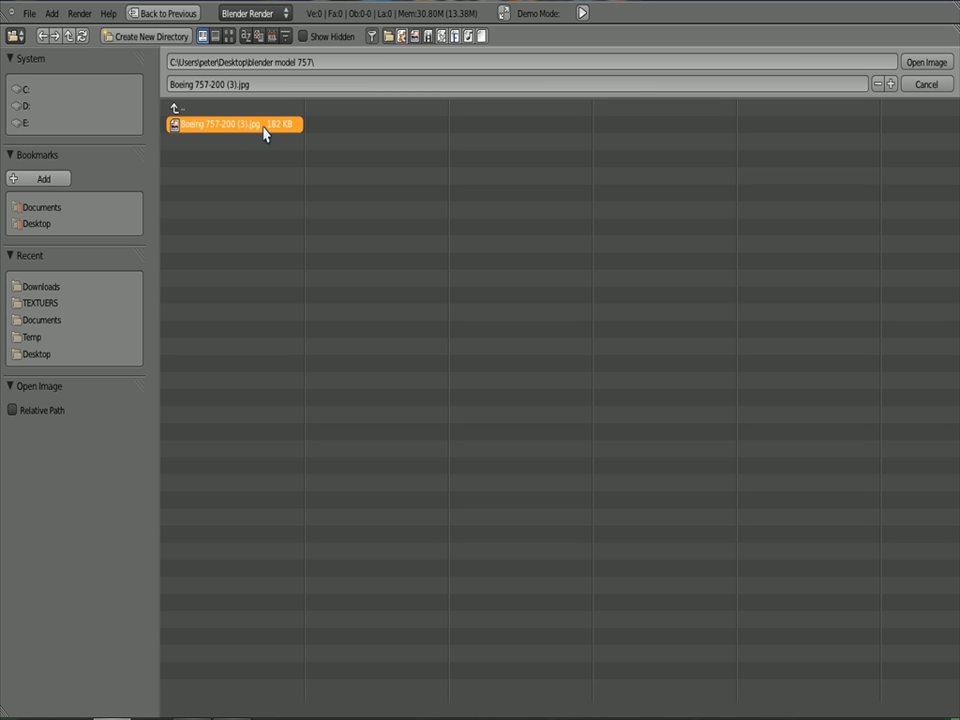
mouse_move(468, 112)
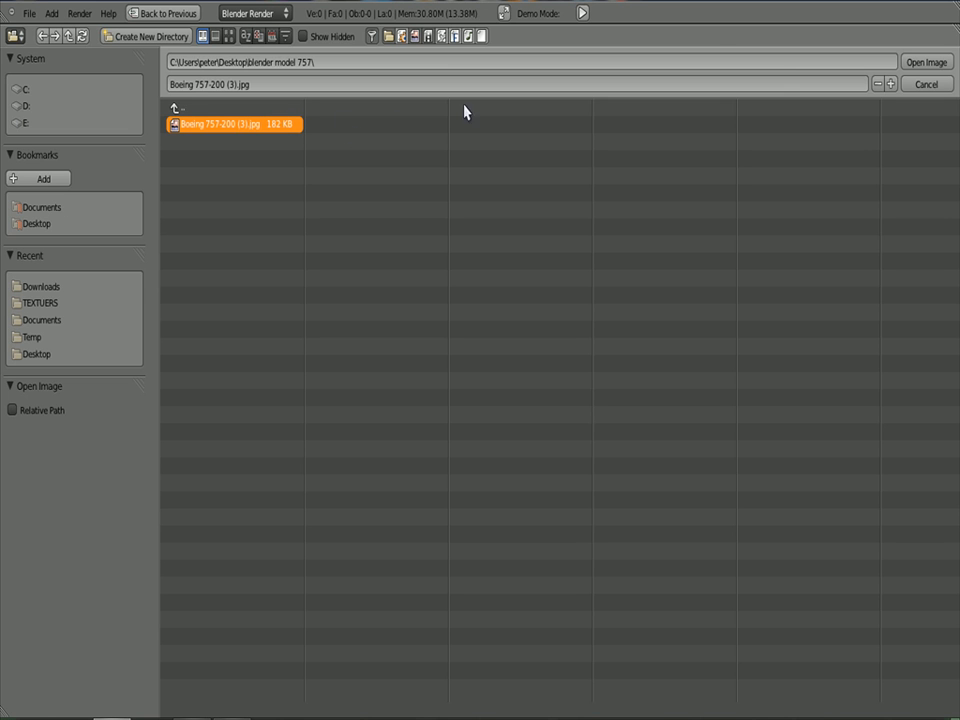
click(924, 60)
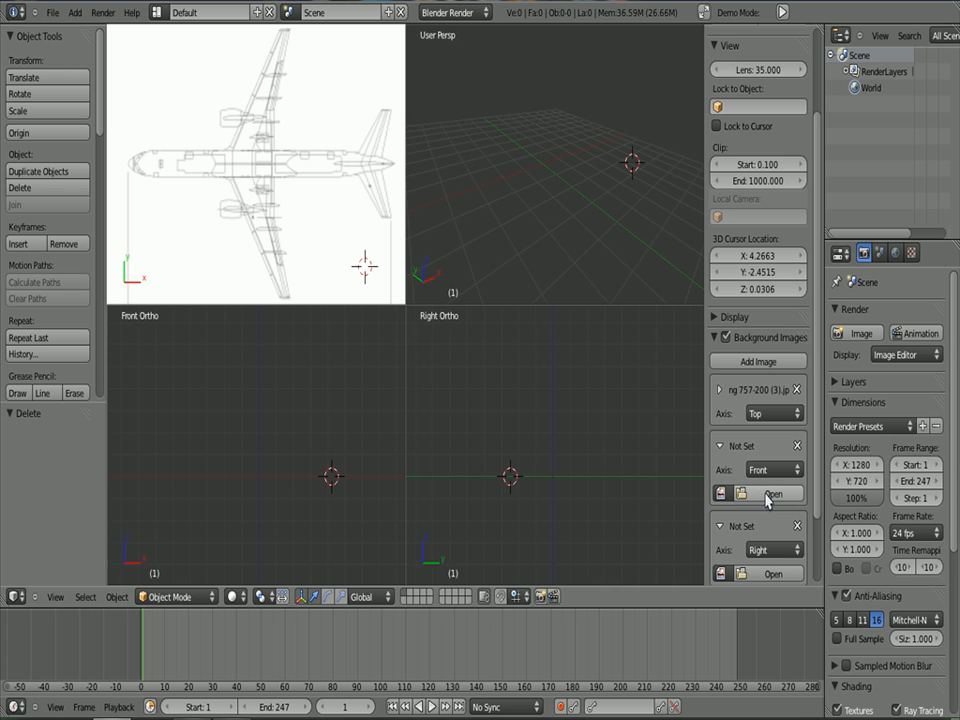
Reuse the loaded Boeing 757-200 (3).jpg as the Front-view background image
click(770, 492)
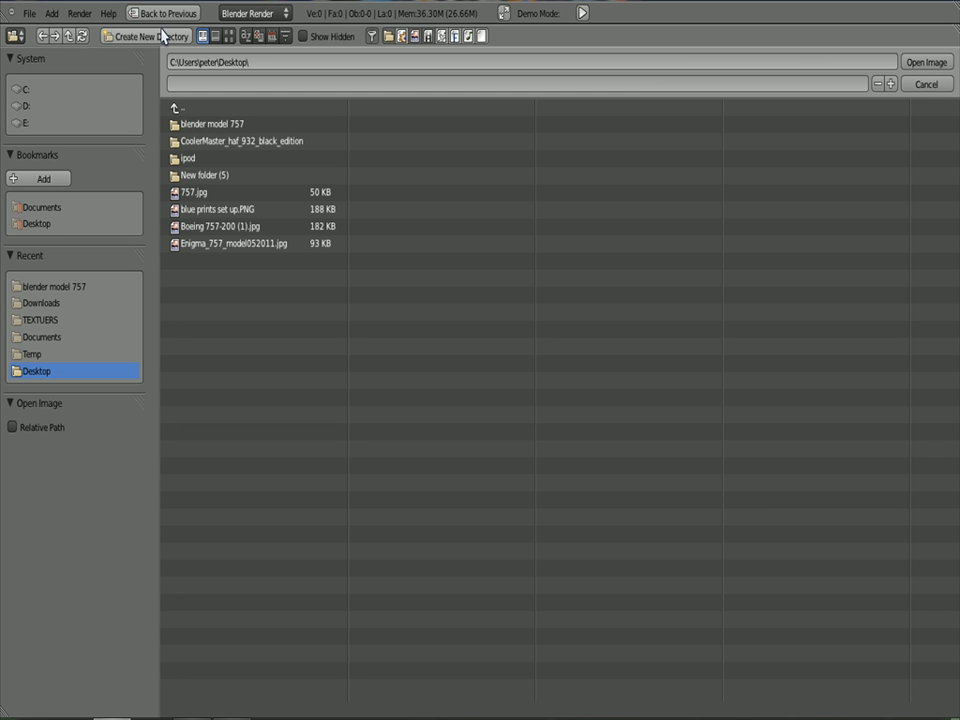
click(928, 60)
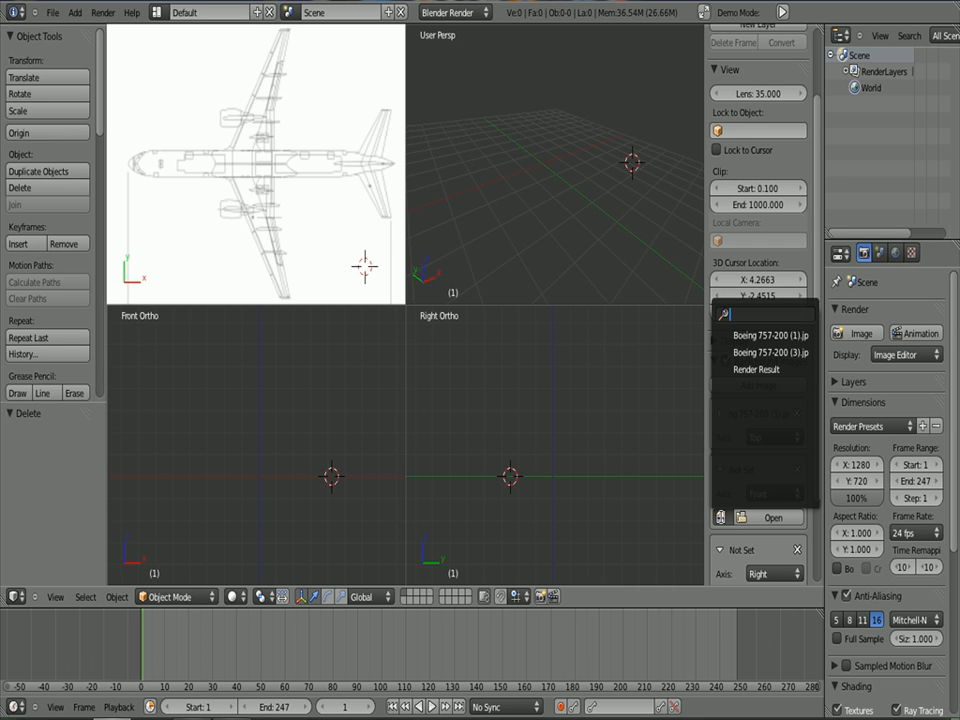
click(764, 352)
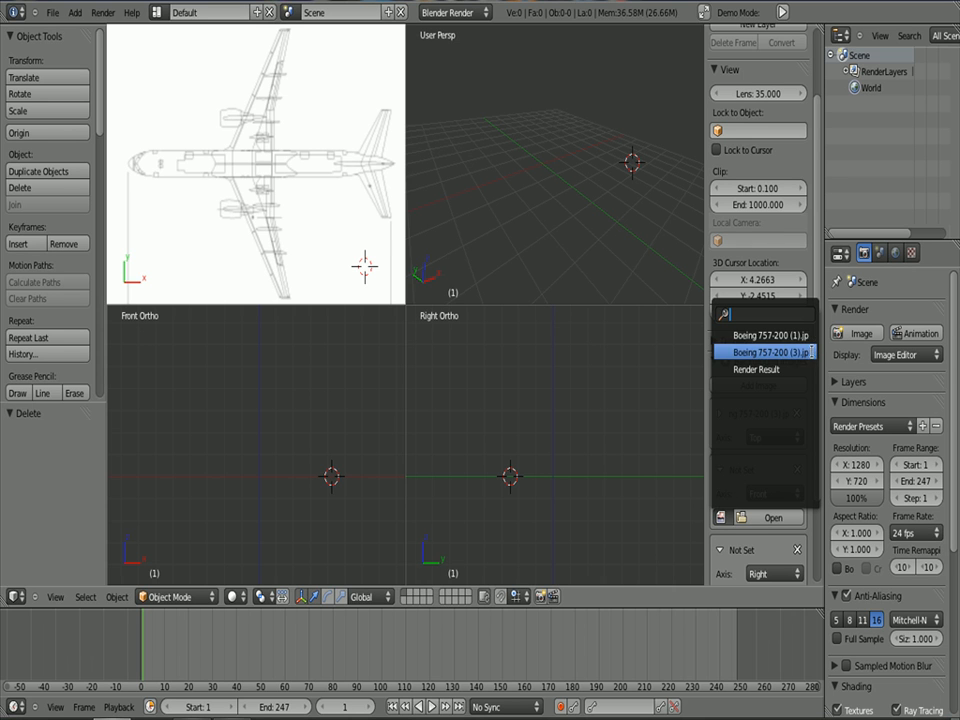
click(760, 350)
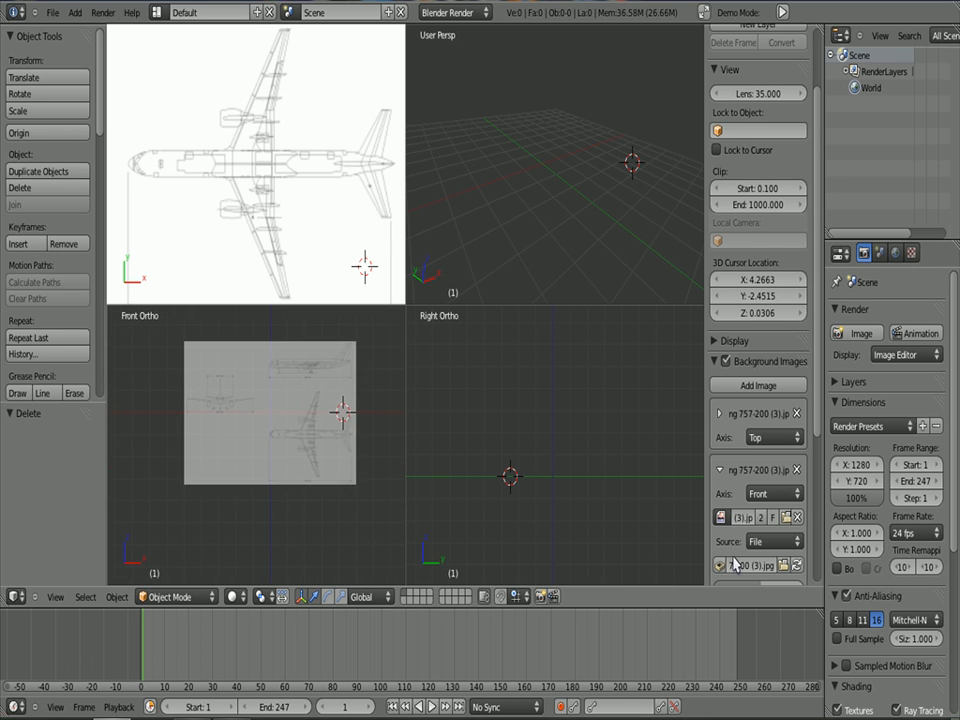
scroll(down, 3)
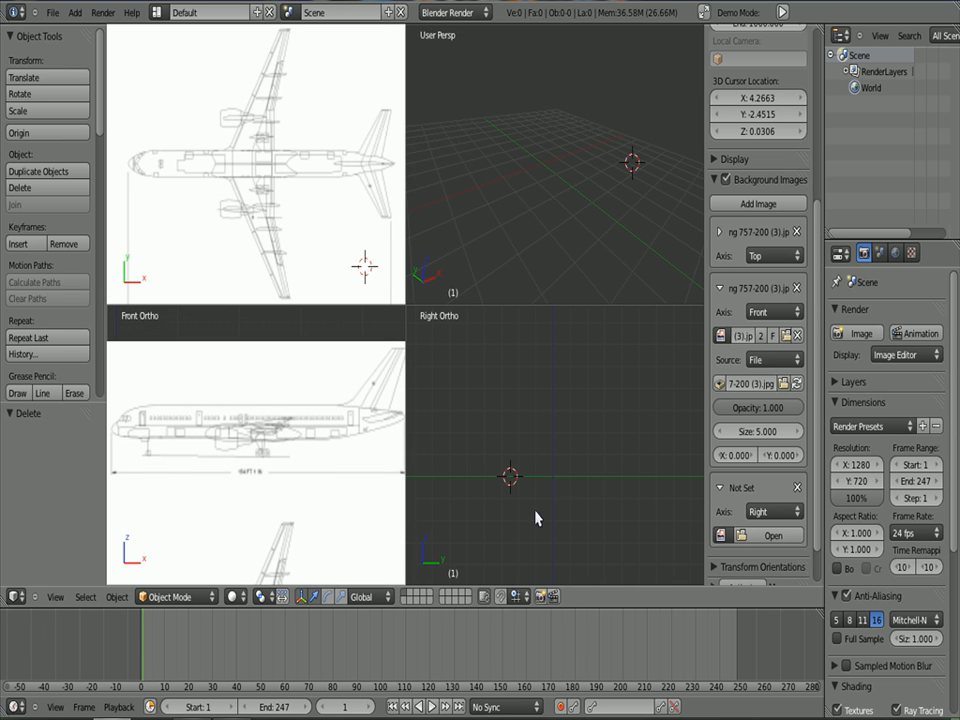
mouse_move(568, 516)
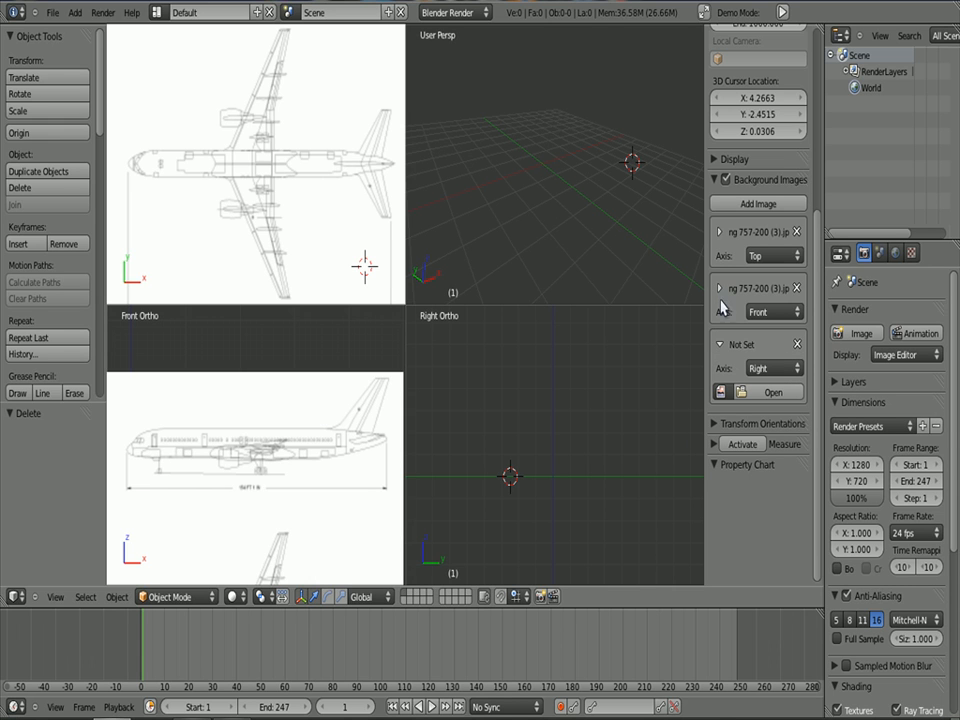
Assign Boeing 757-200 (3).jpg to the Right background and offset it onto the nose-on front elevation
click(720, 392)
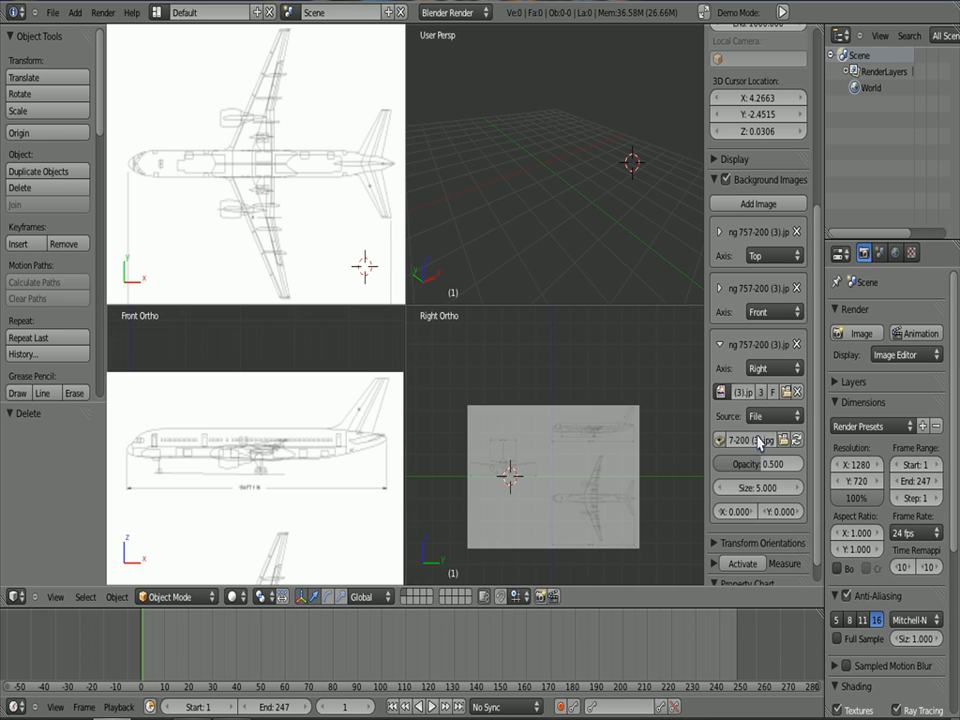
drag(756, 464, 800, 464)
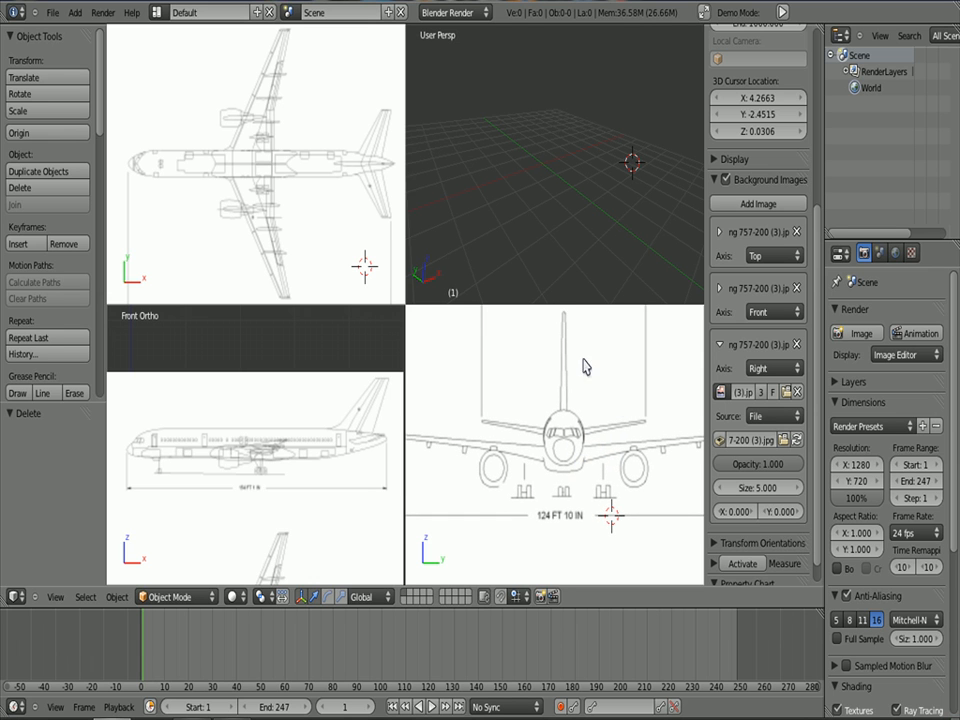
mouse_move(512, 430)
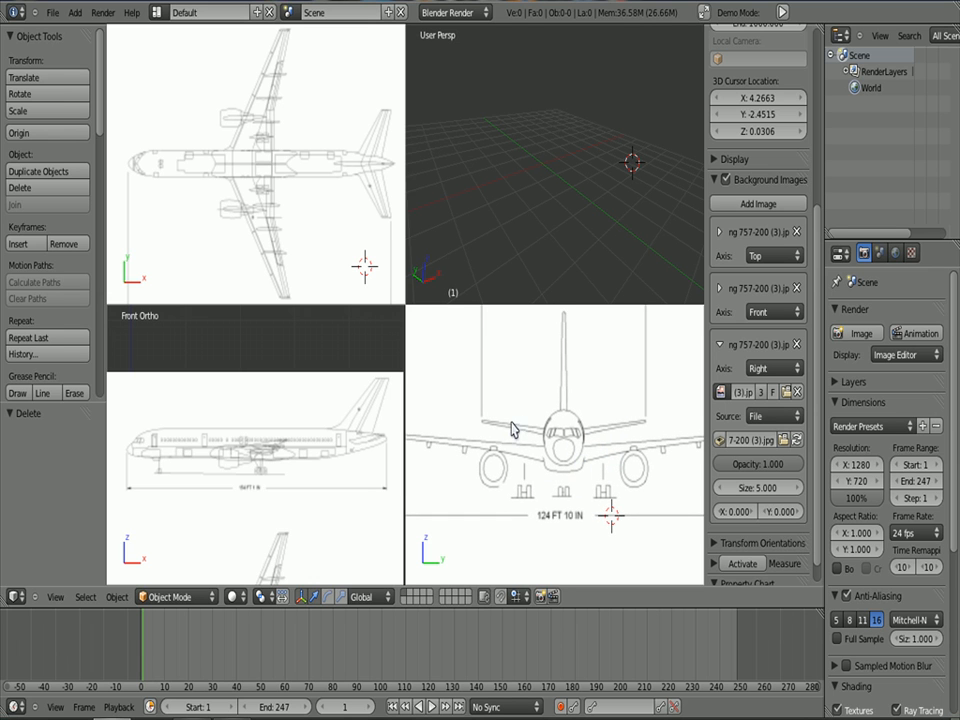
mouse_move(568, 396)
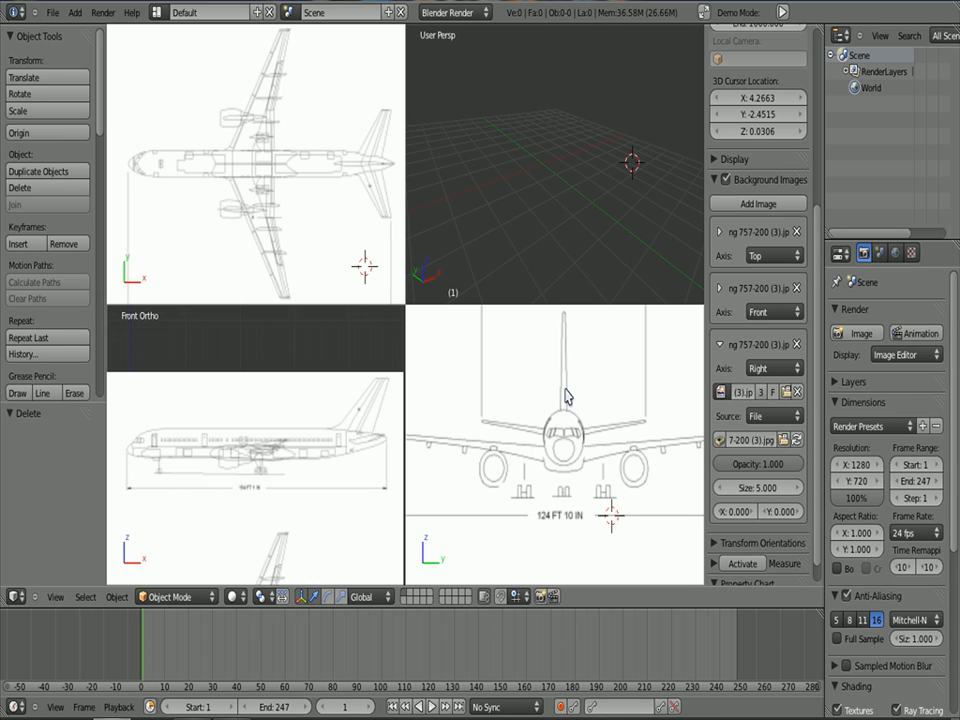
mouse_move(560, 482)
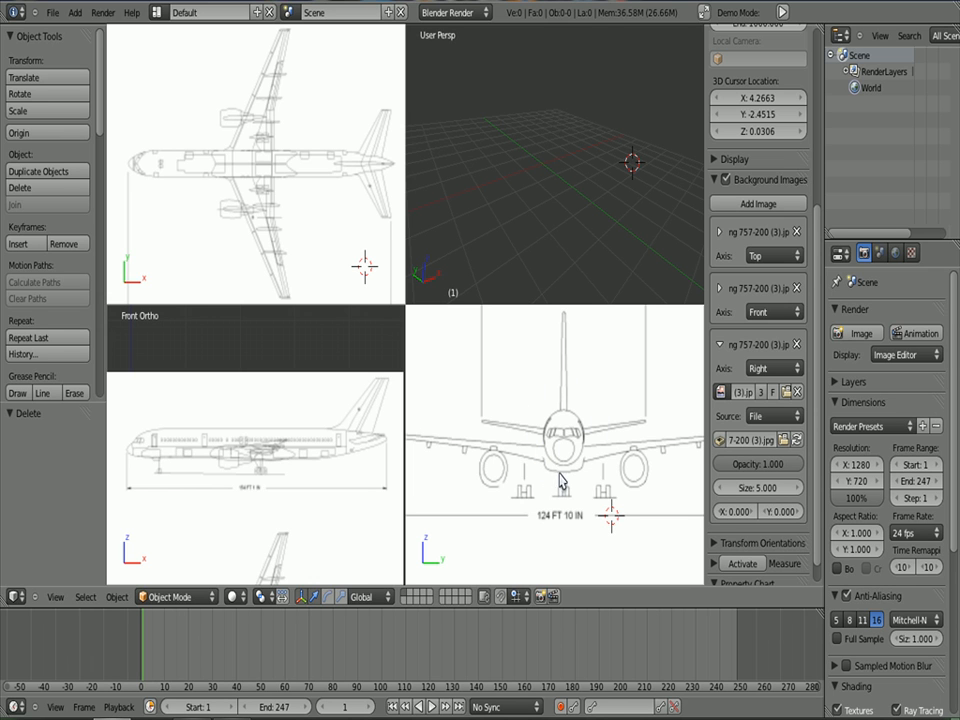
mouse_move(416, 434)
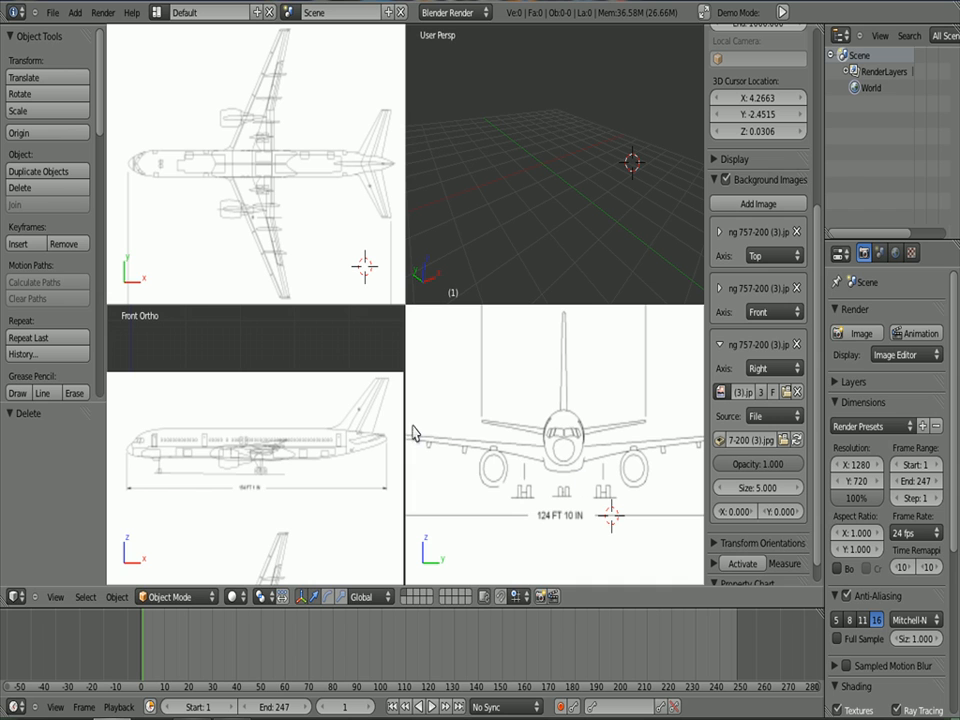
mouse_move(534, 436)
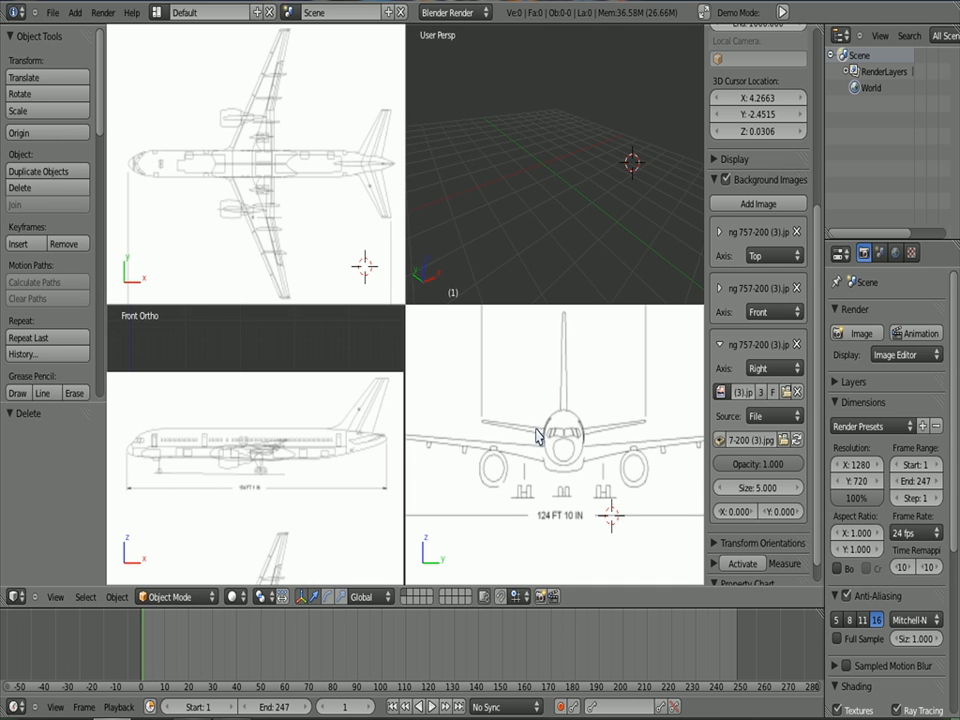
mouse_move(522, 430)
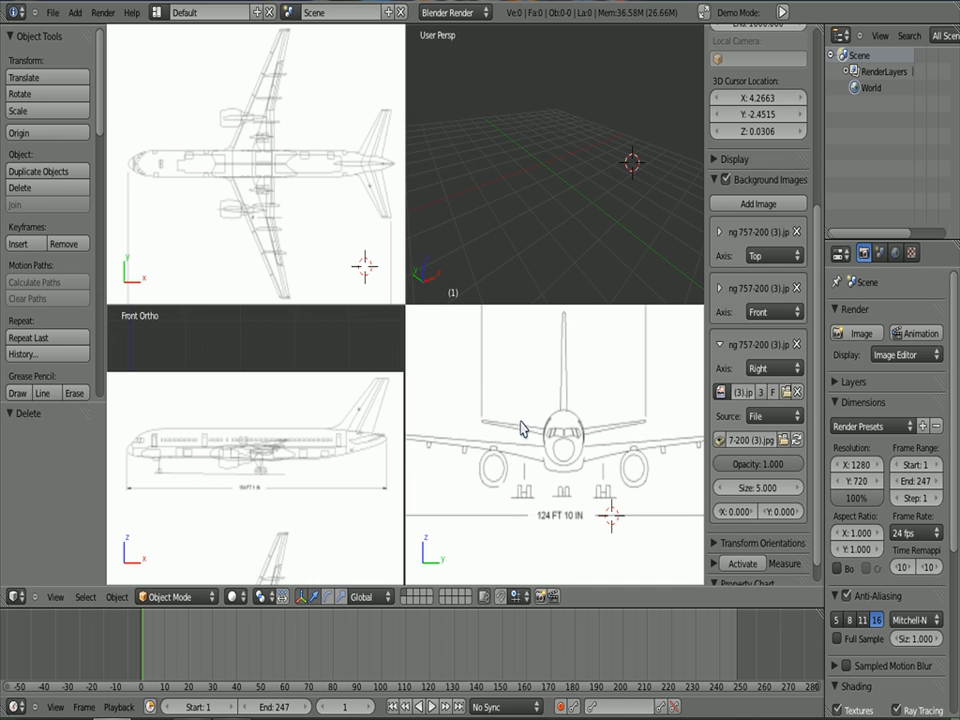
mouse_move(558, 364)
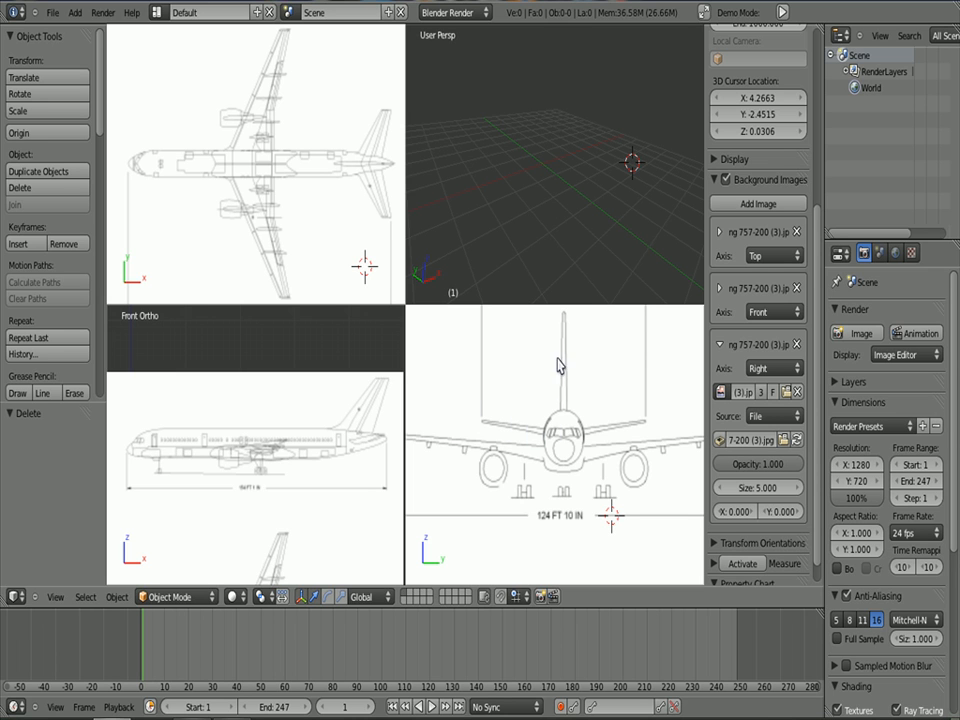
mouse_move(514, 464)
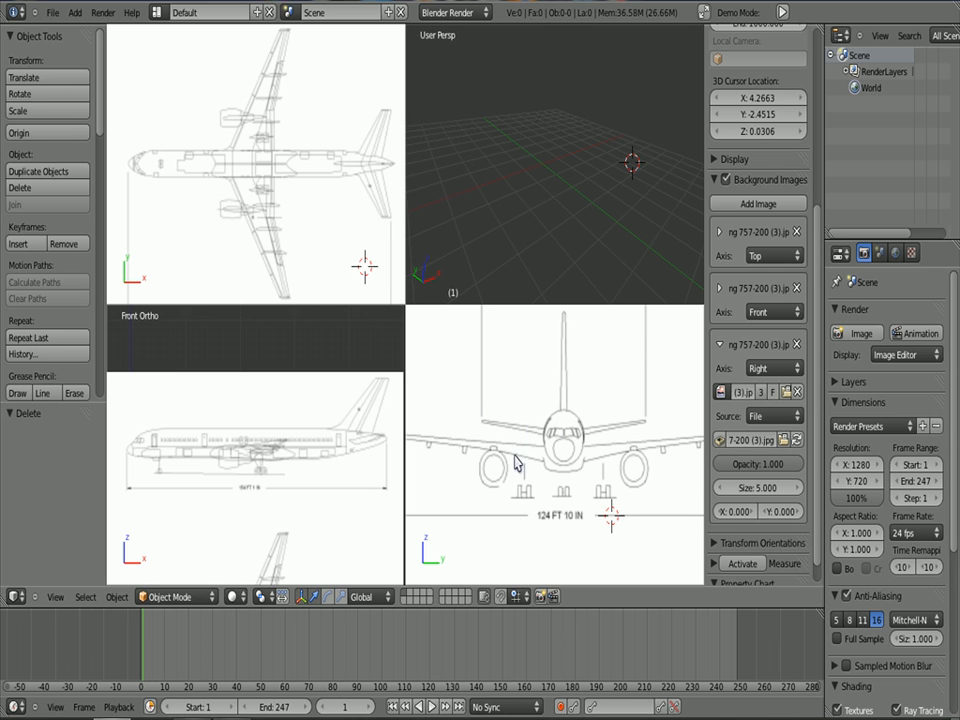
mouse_move(240, 468)
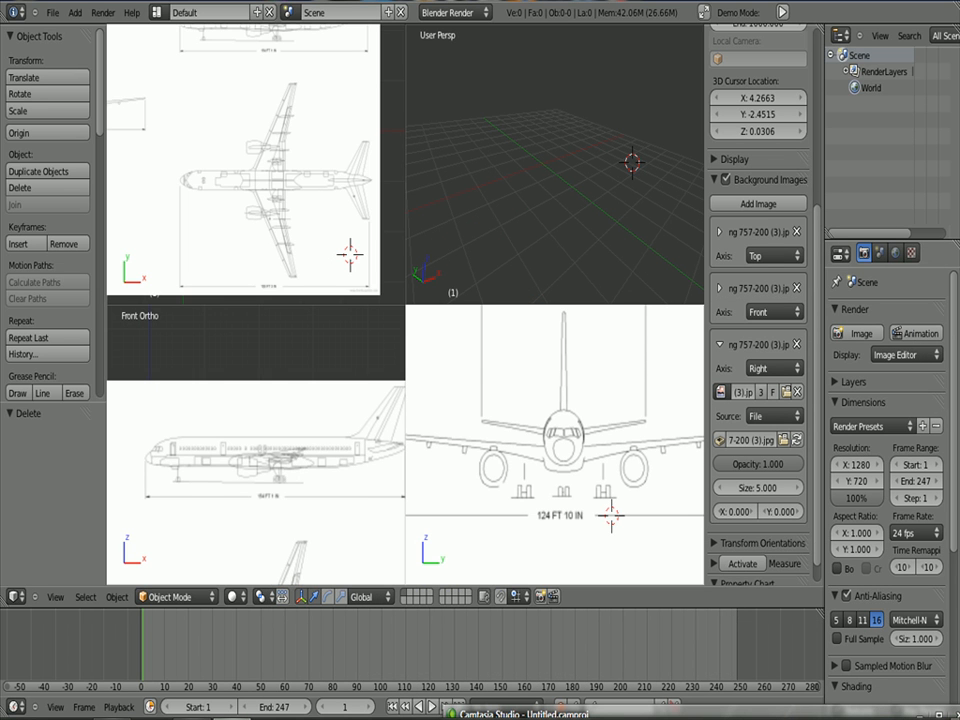
mouse_move(544, 350)
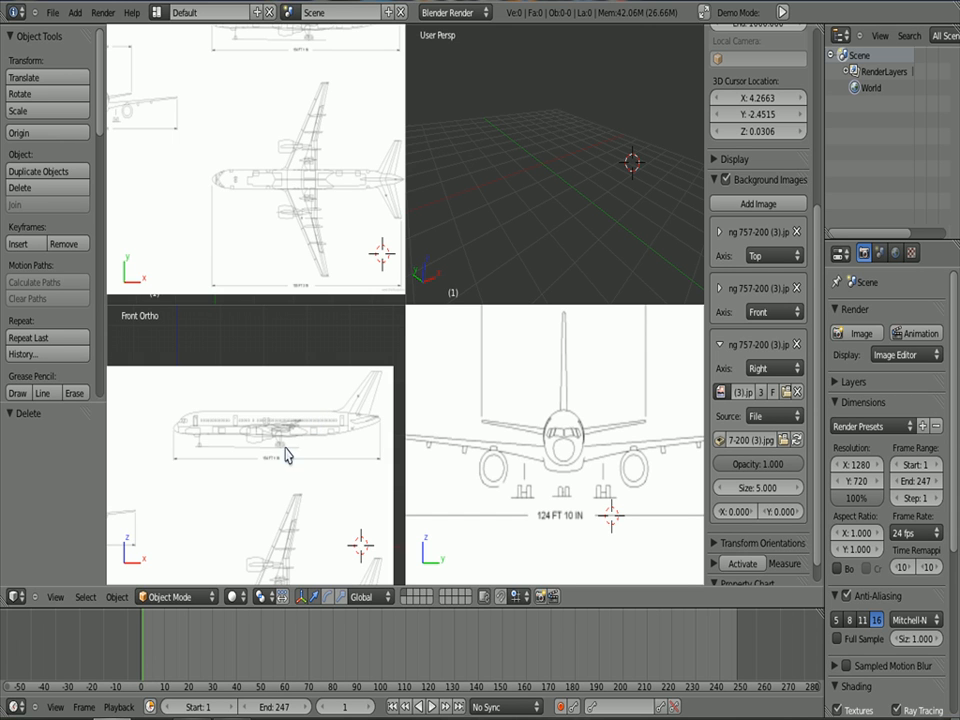
mouse_move(288, 452)
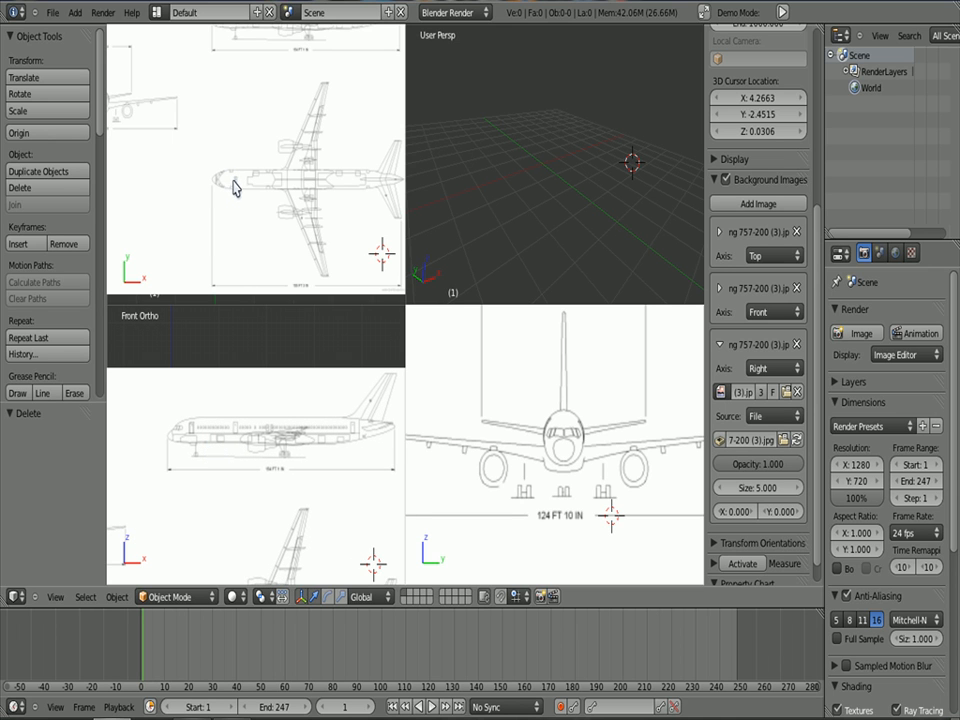
mouse_move(250, 194)
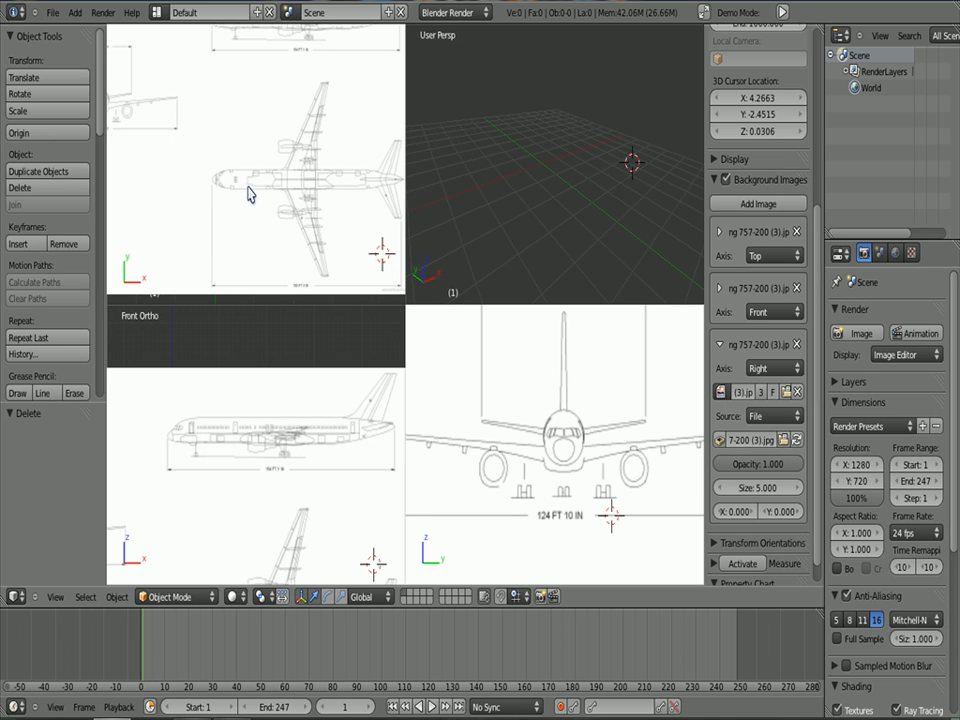
mouse_move(268, 212)
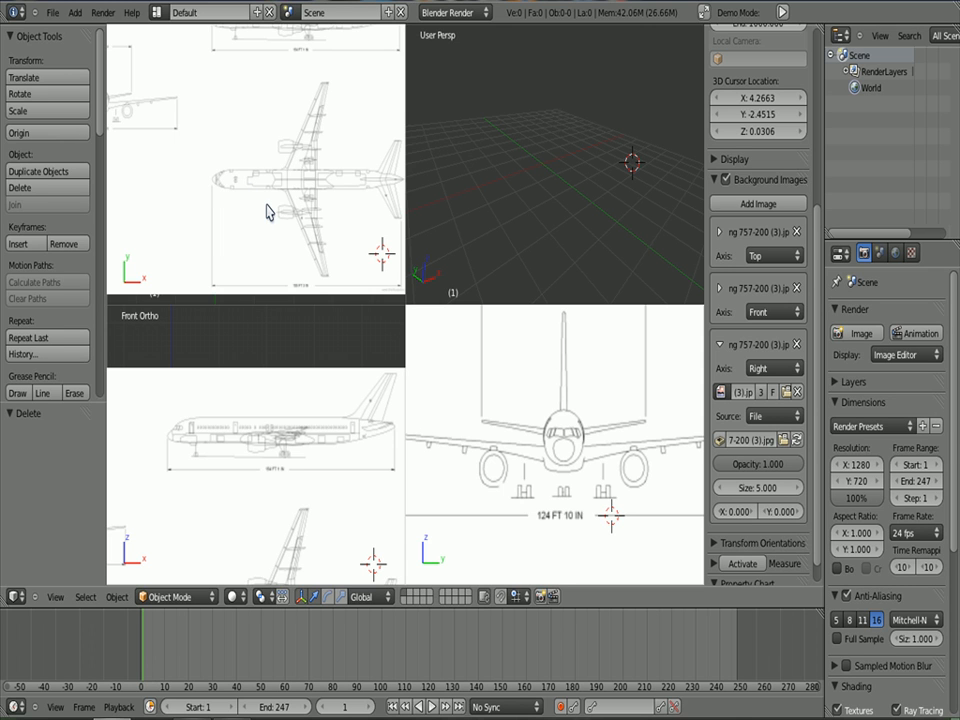
mouse_move(280, 228)
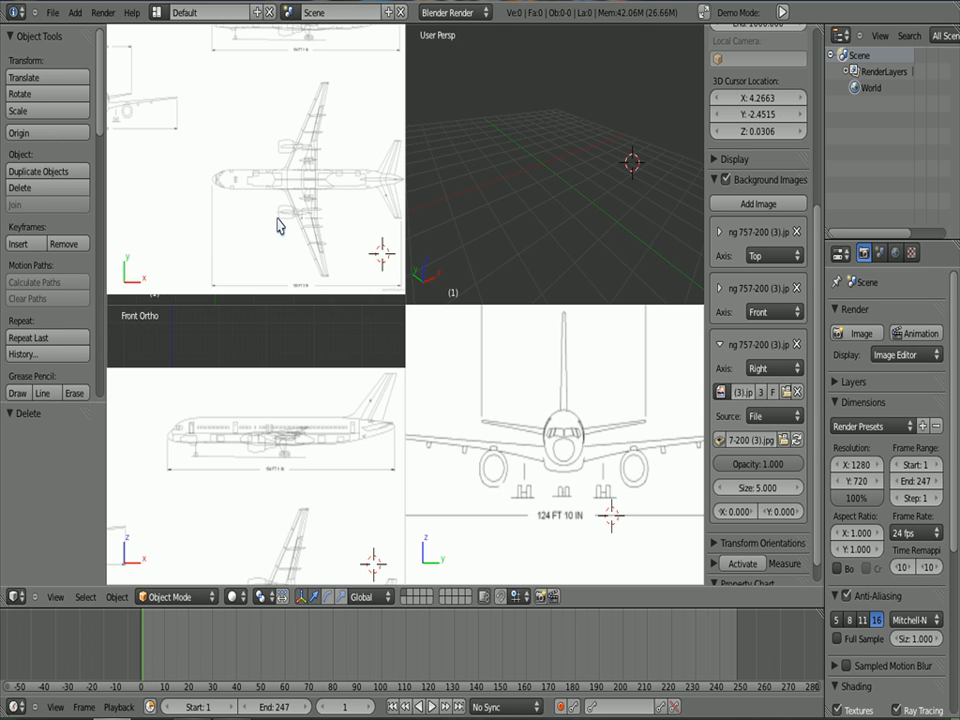
mouse_move(258, 192)
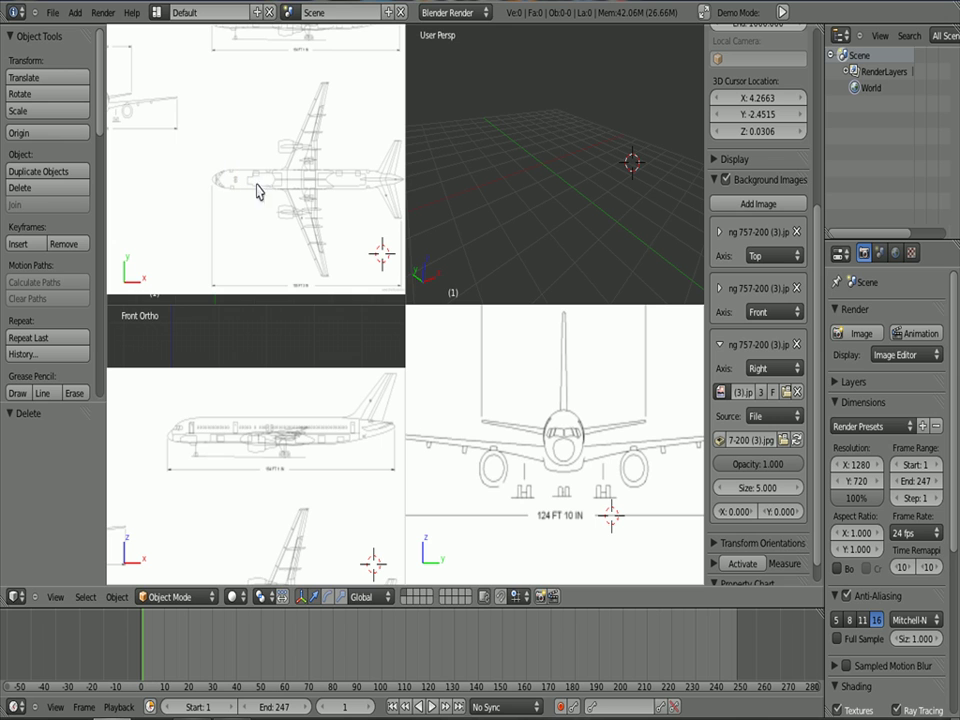
mouse_move(548, 270)
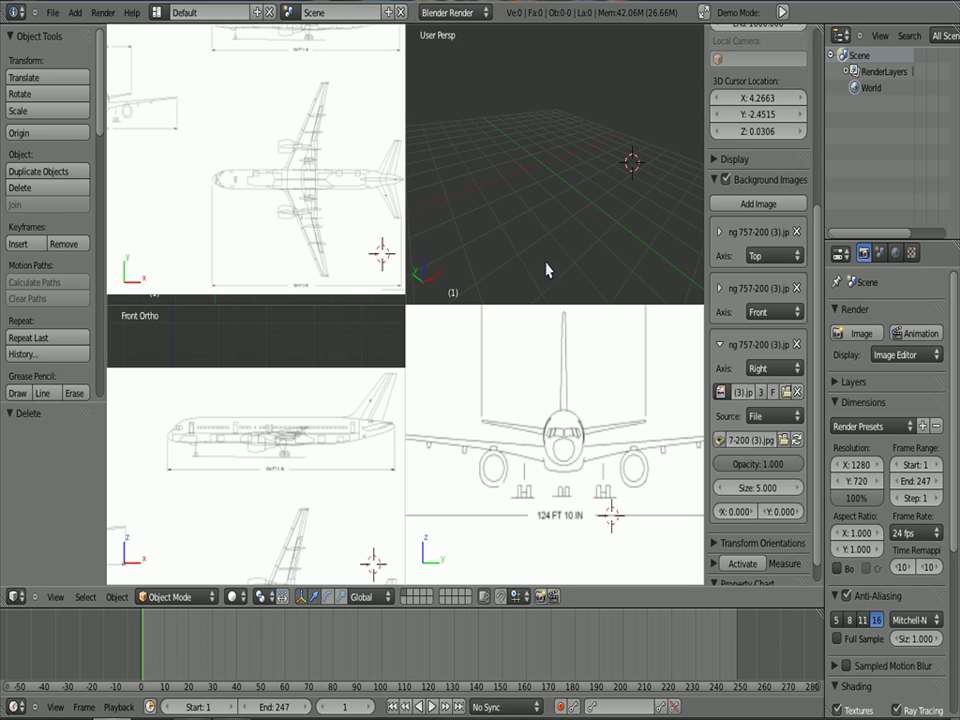
mouse_move(360, 324)
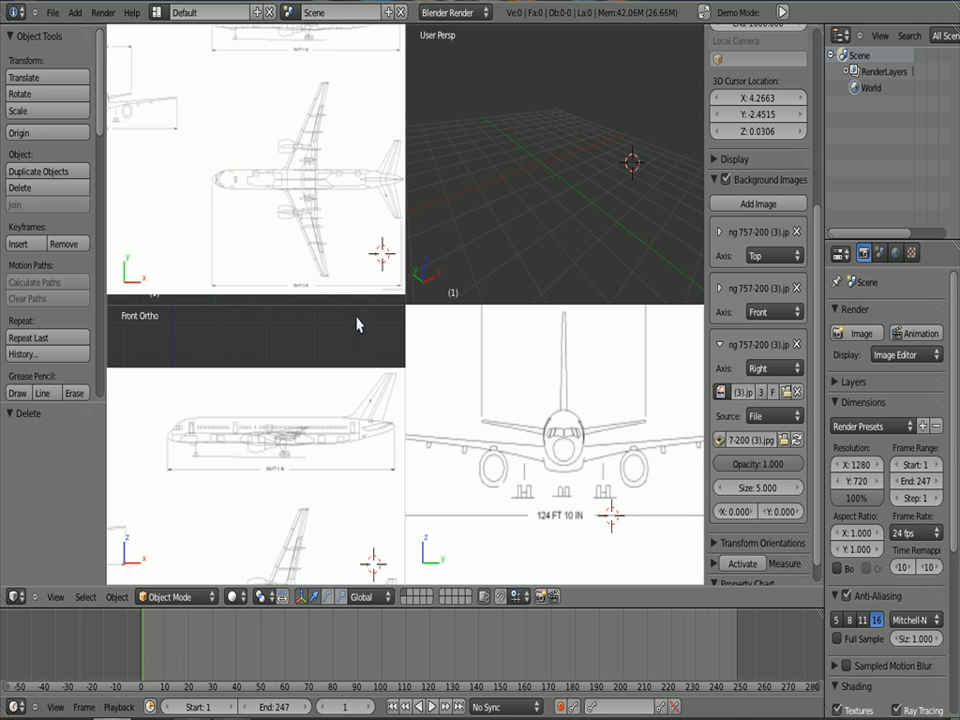
mouse_move(376, 336)
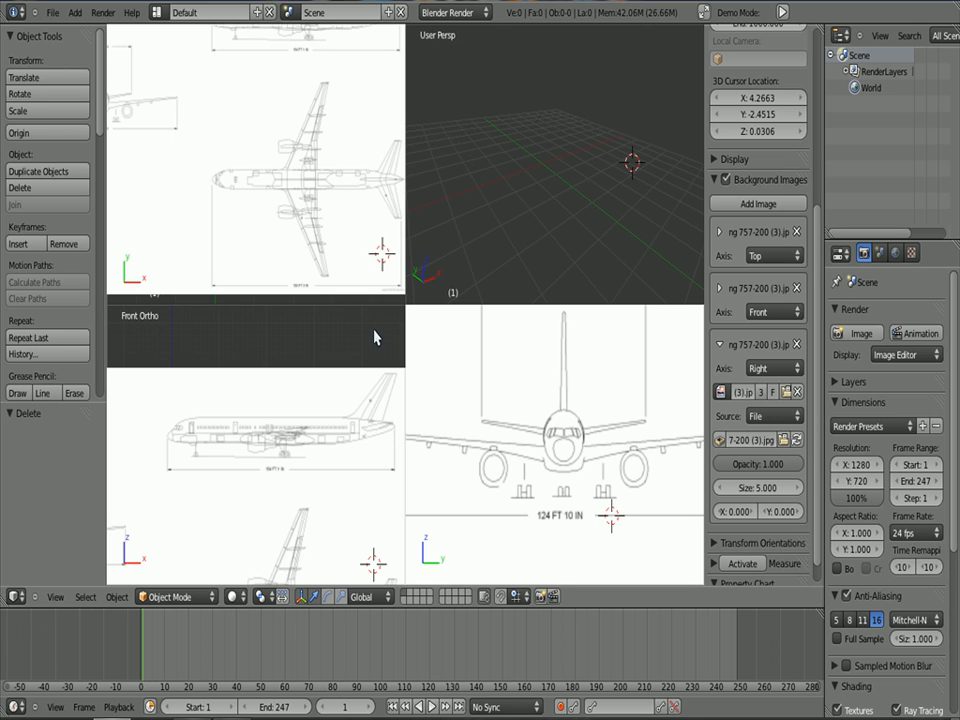